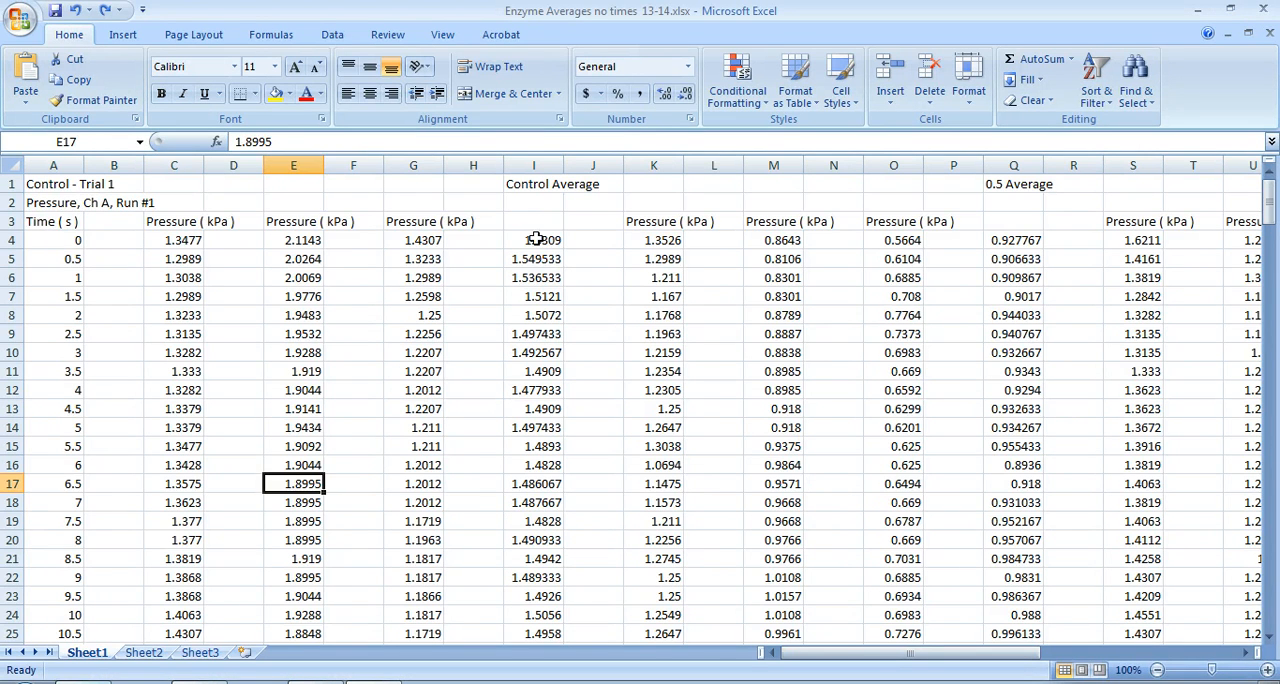
{"action": "mouse_move", "coordinate": [553, 268]}
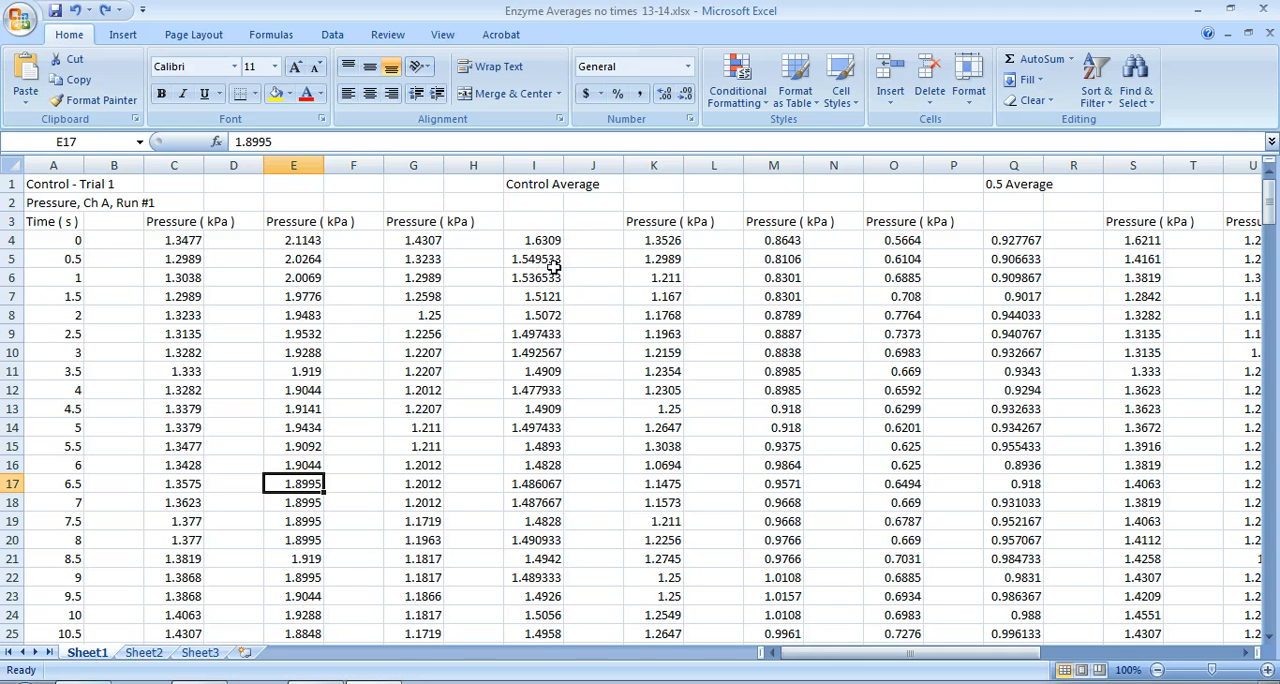
{"action": "mouse_move", "coordinate": [547, 194]}
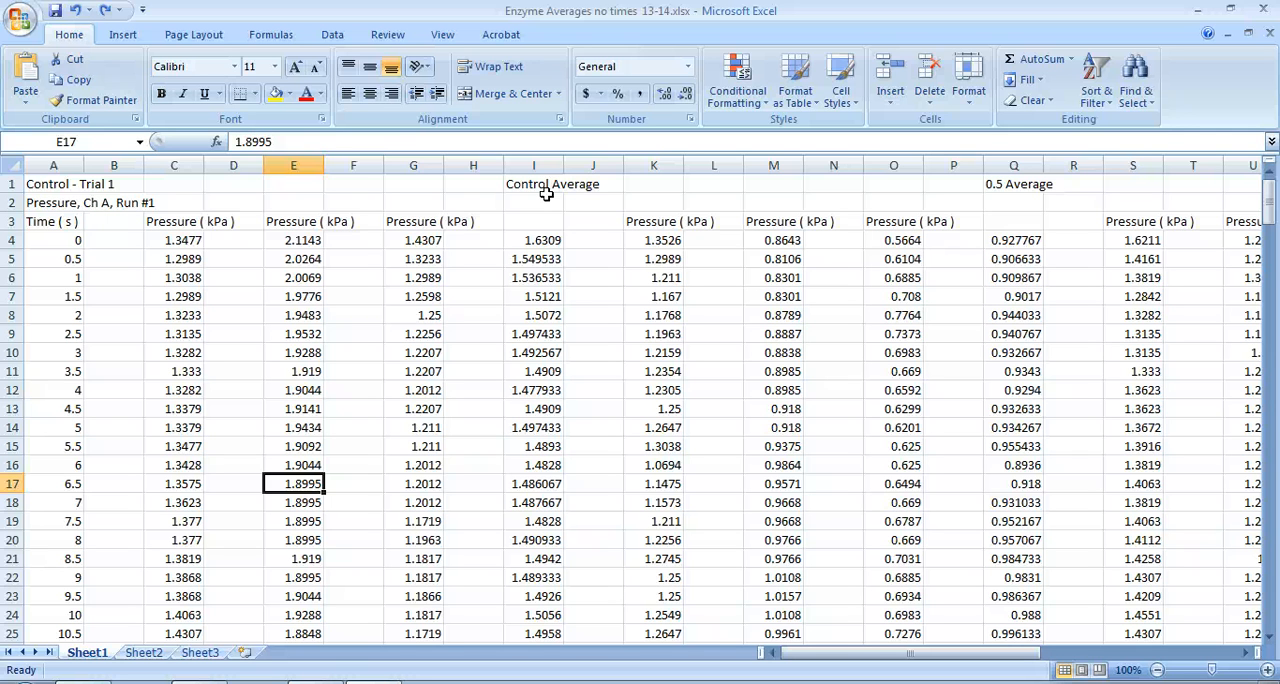
{"action": "mouse_move", "coordinate": [590, 188]}
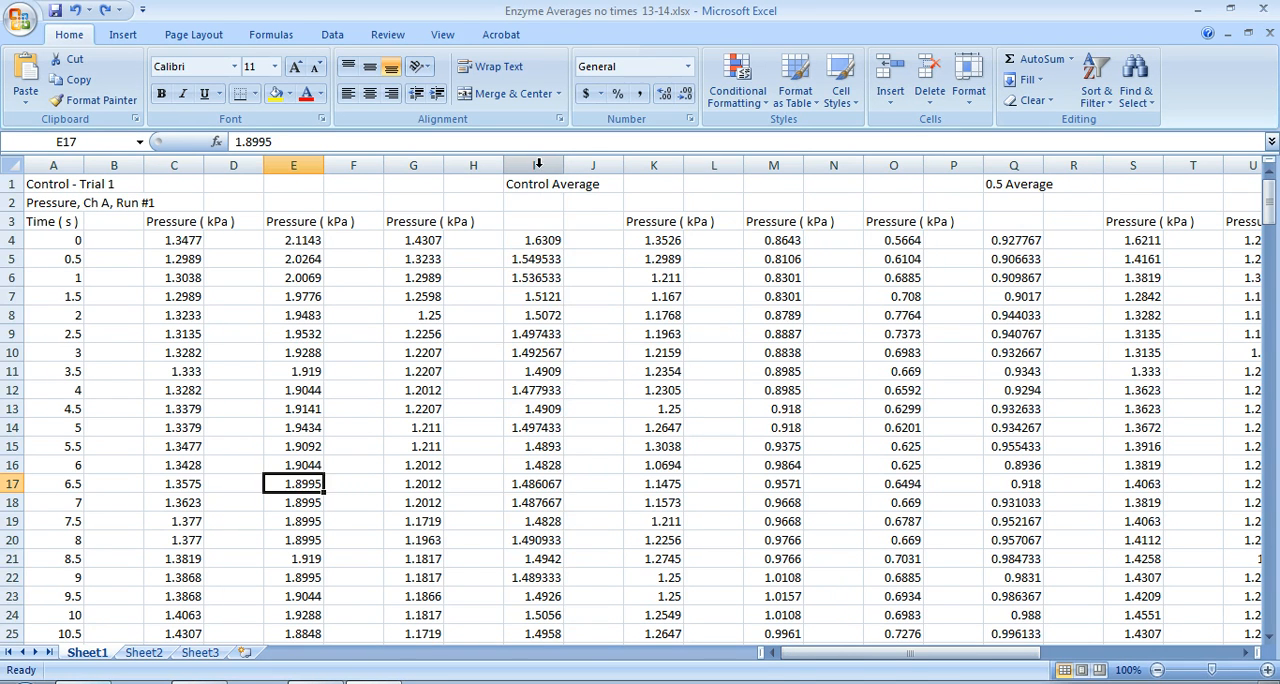
Inspect the 0.5 Average and 1.5 Average columns across the sheet
{"action": "left_click", "coordinate": [533, 165]}
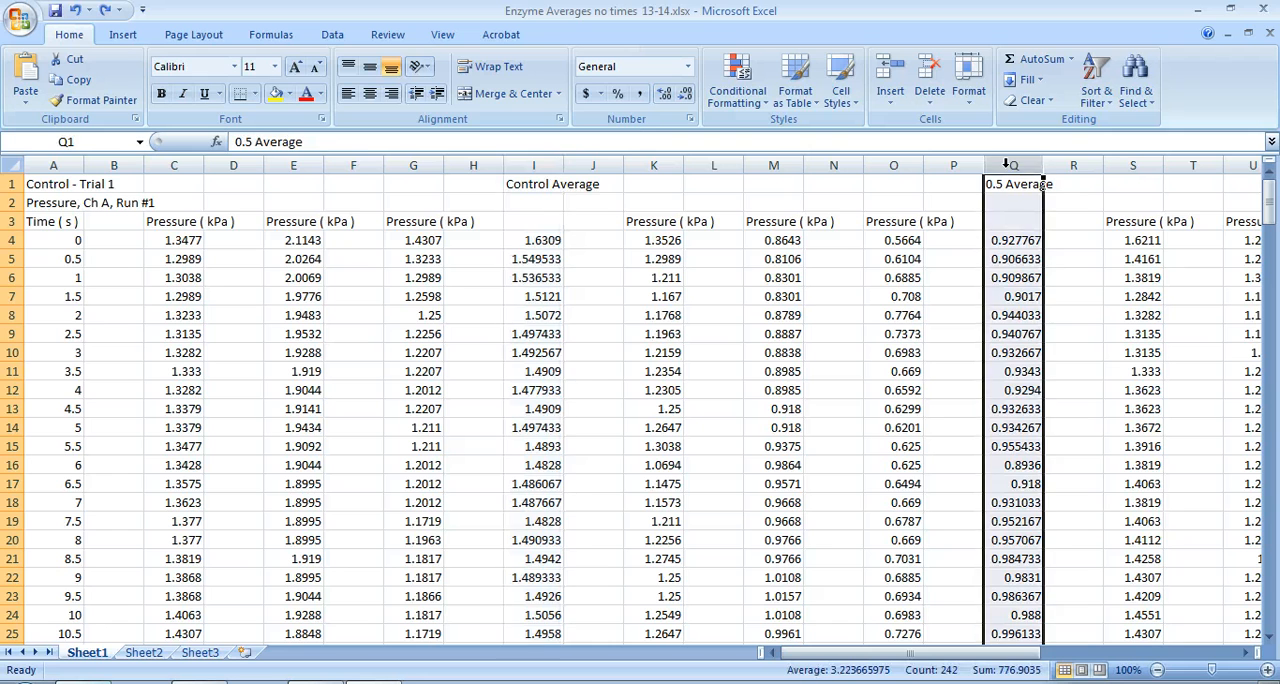
{"action": "scroll", "scroll_direction": "right", "scroll_amount": 3}
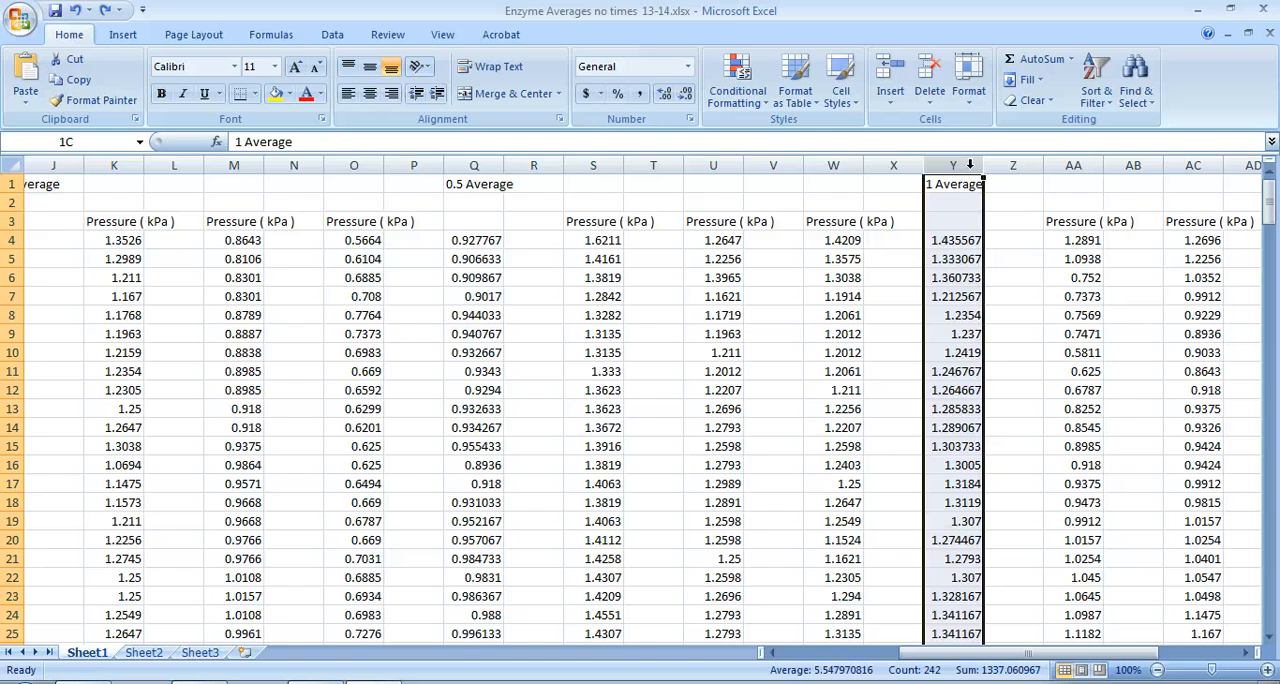
{"action": "scroll", "scroll_direction": "right", "scroll_amount": 3}
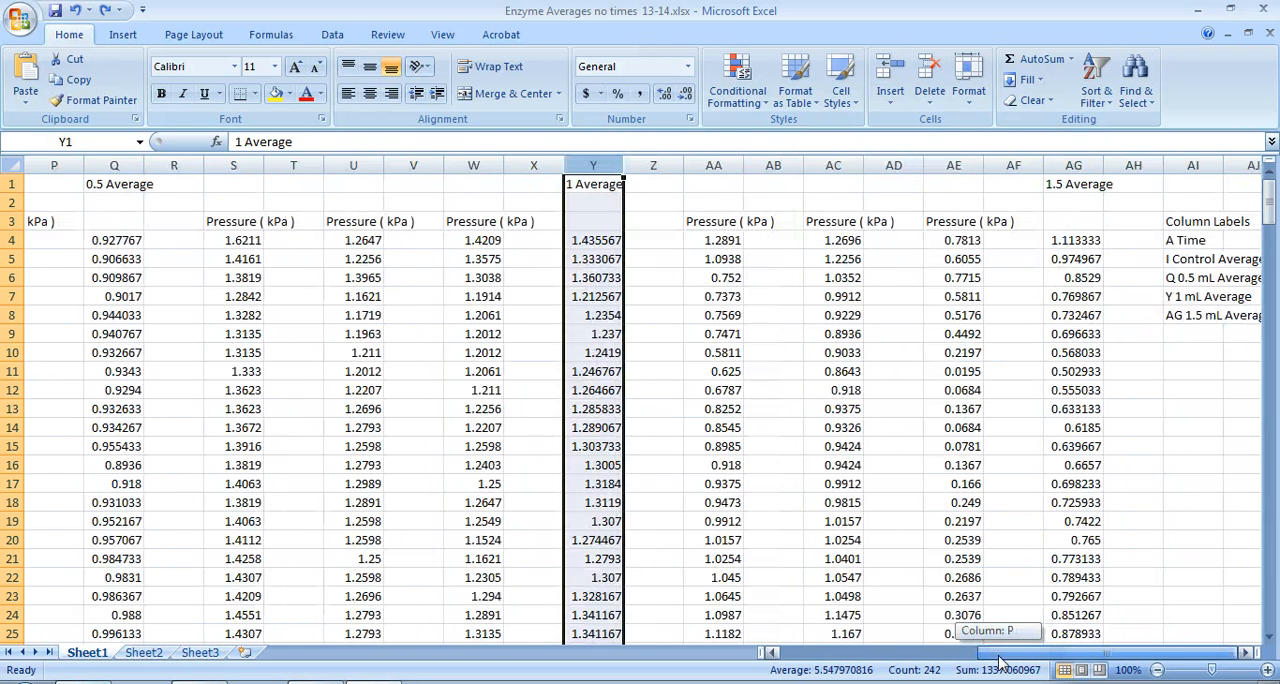
{"action": "left_click", "coordinate": [1073, 165]}
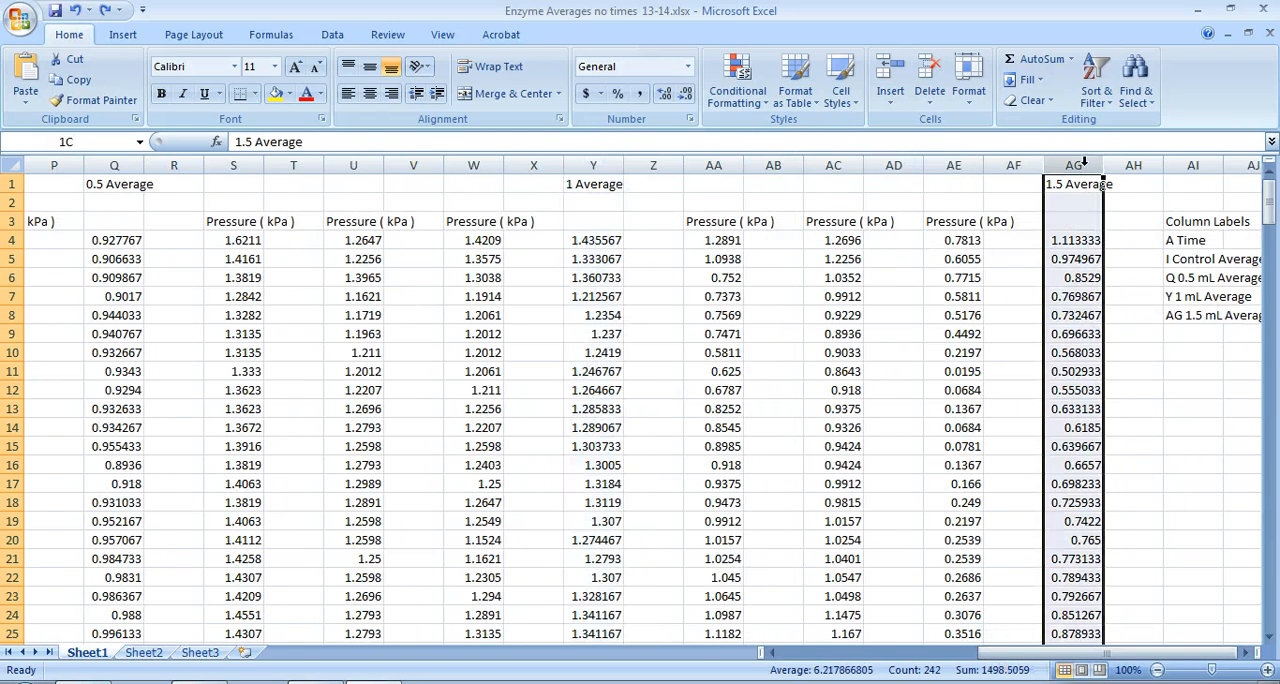
{"action": "left_click", "coordinate": [1073, 184]}
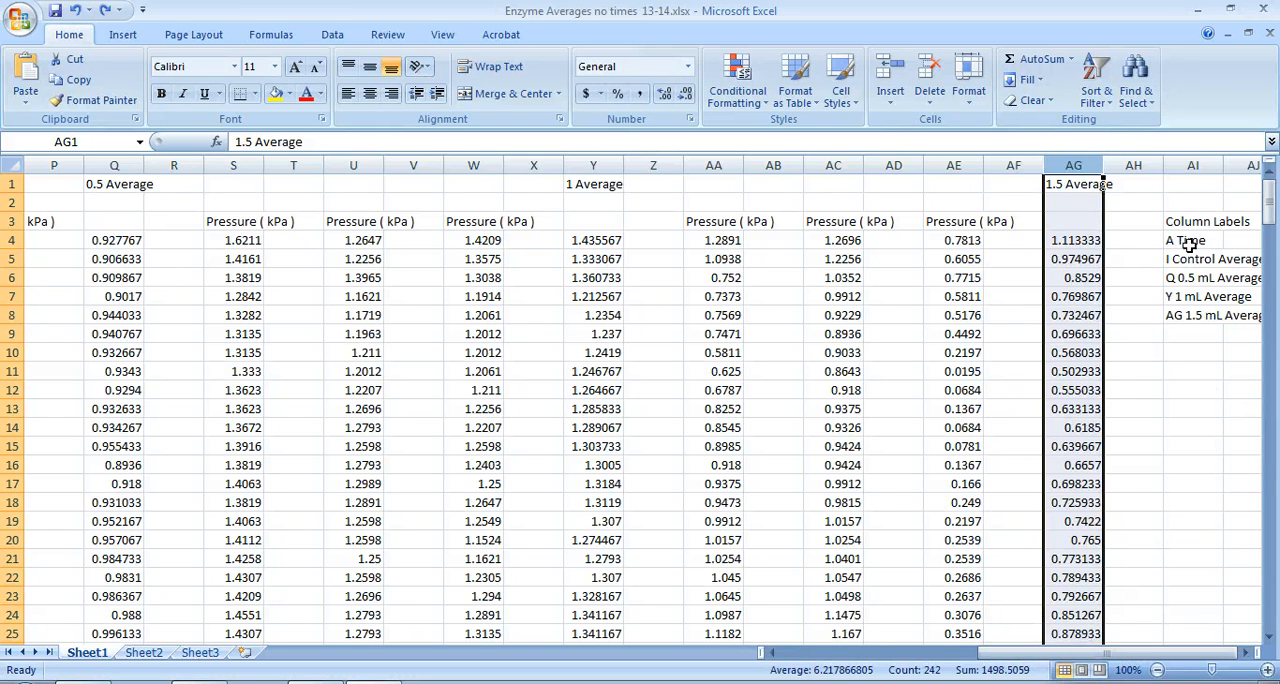
Check the label notes for Time, Control, 0.5 mL and 1.5 mL averages, then delete rows 1–3
{"action": "left_click", "coordinate": [1193, 240]}
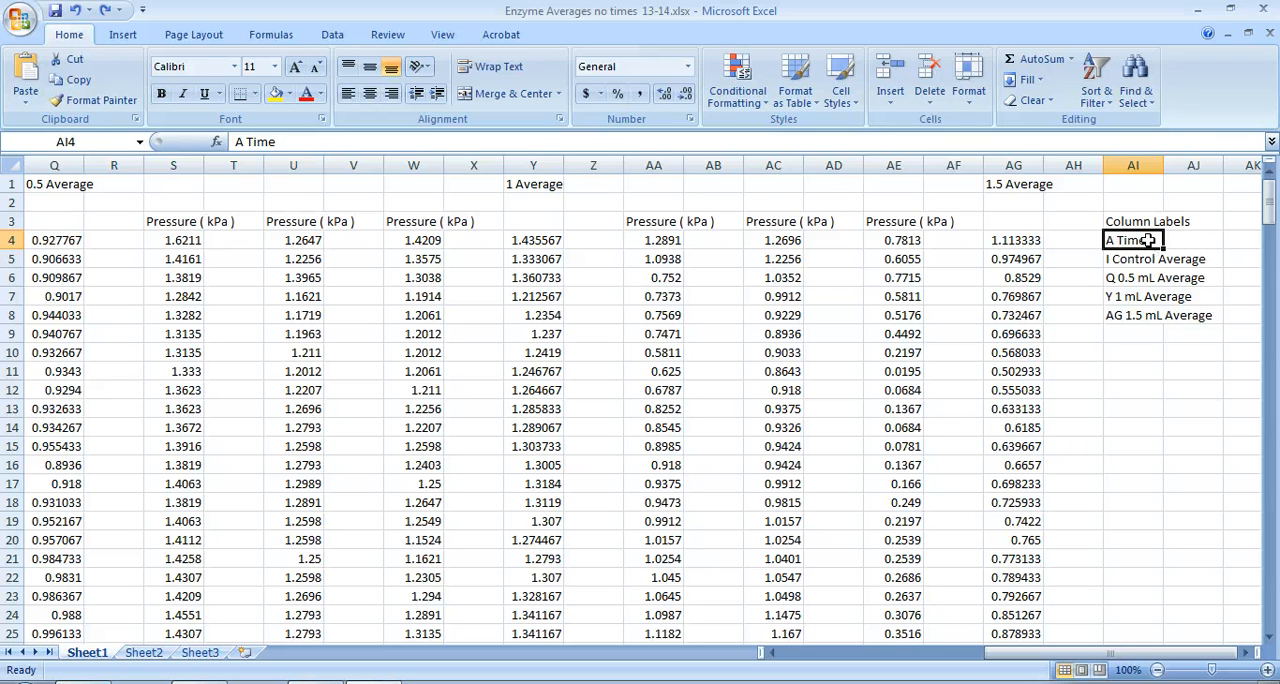
{"action": "left_click", "coordinate": [1133, 258]}
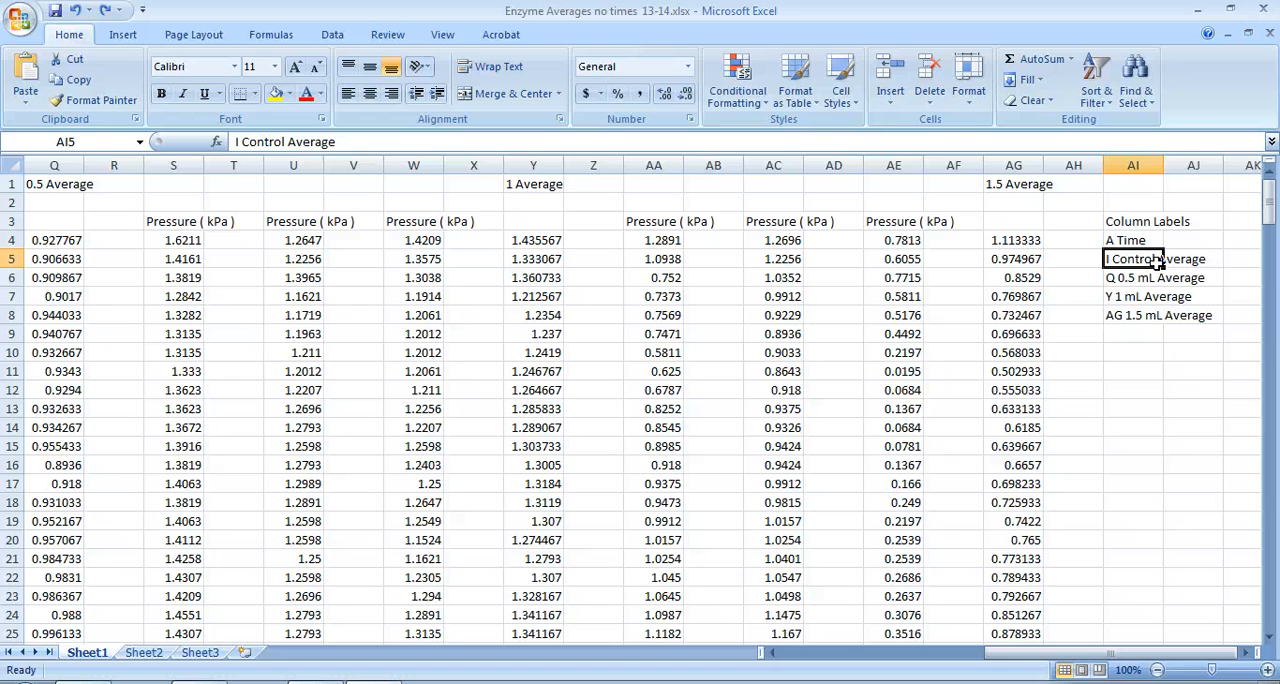
{"action": "left_click", "coordinate": [1155, 277]}
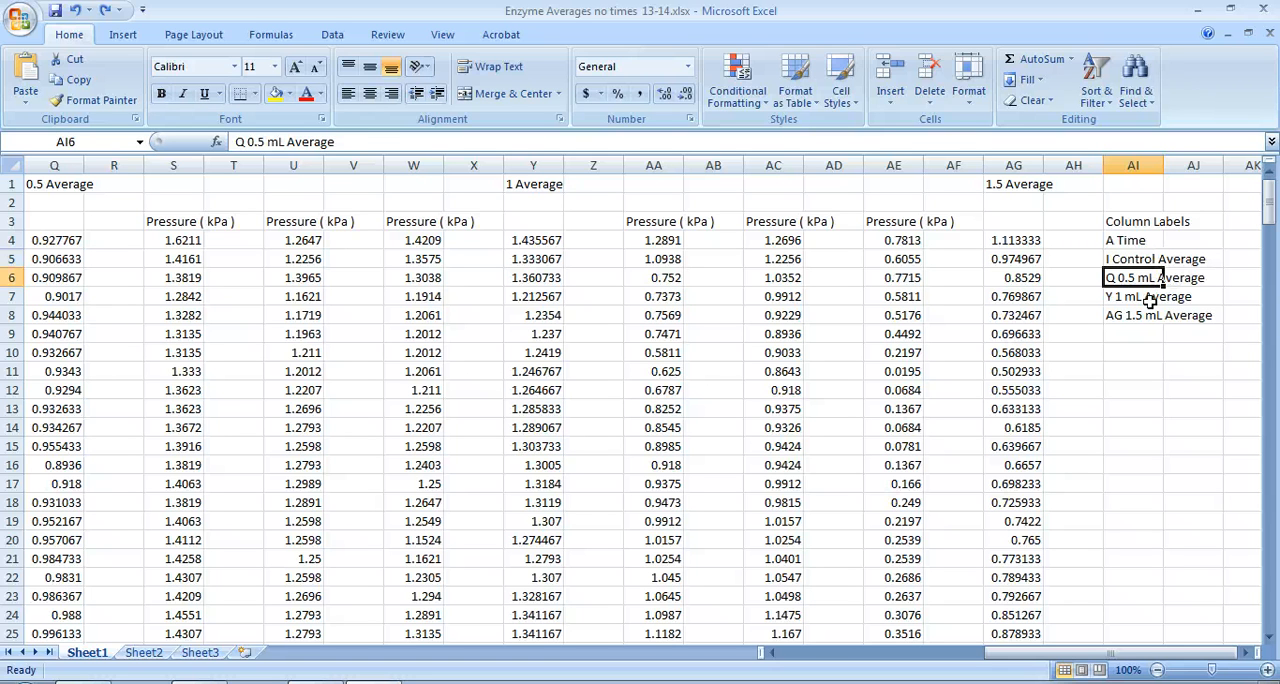
{"action": "left_click", "coordinate": [1133, 315]}
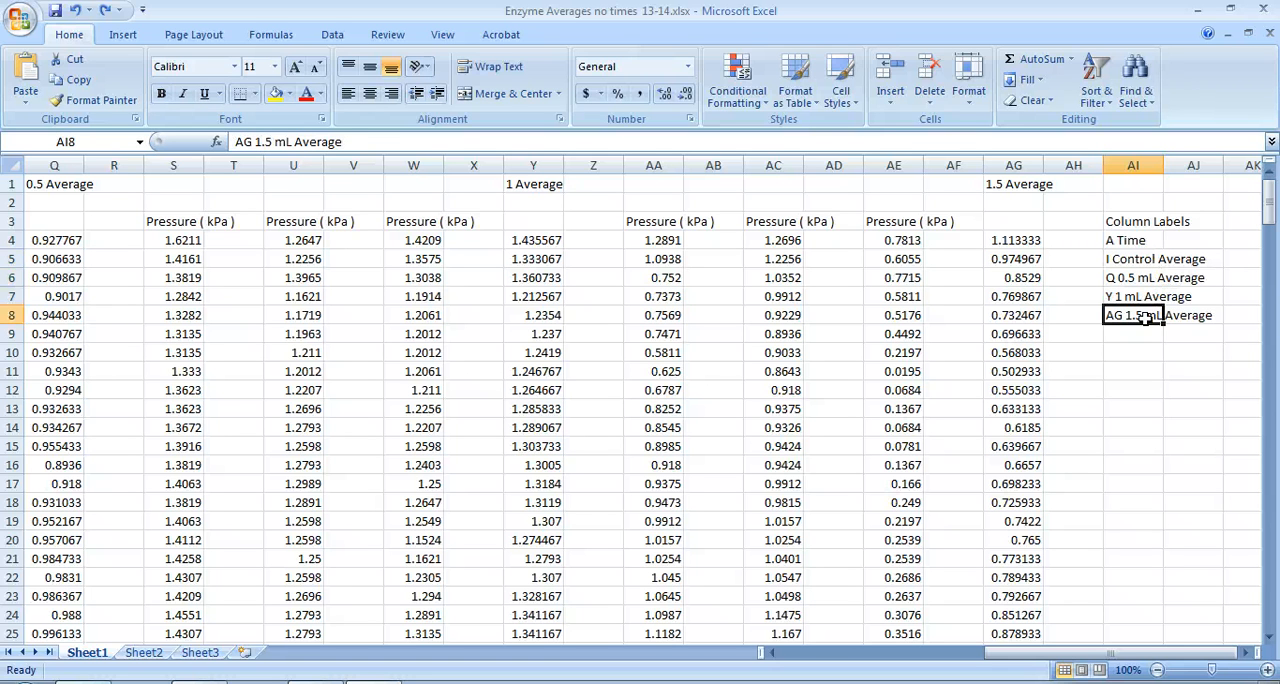
{"action": "mouse_move", "coordinate": [1028, 497]}
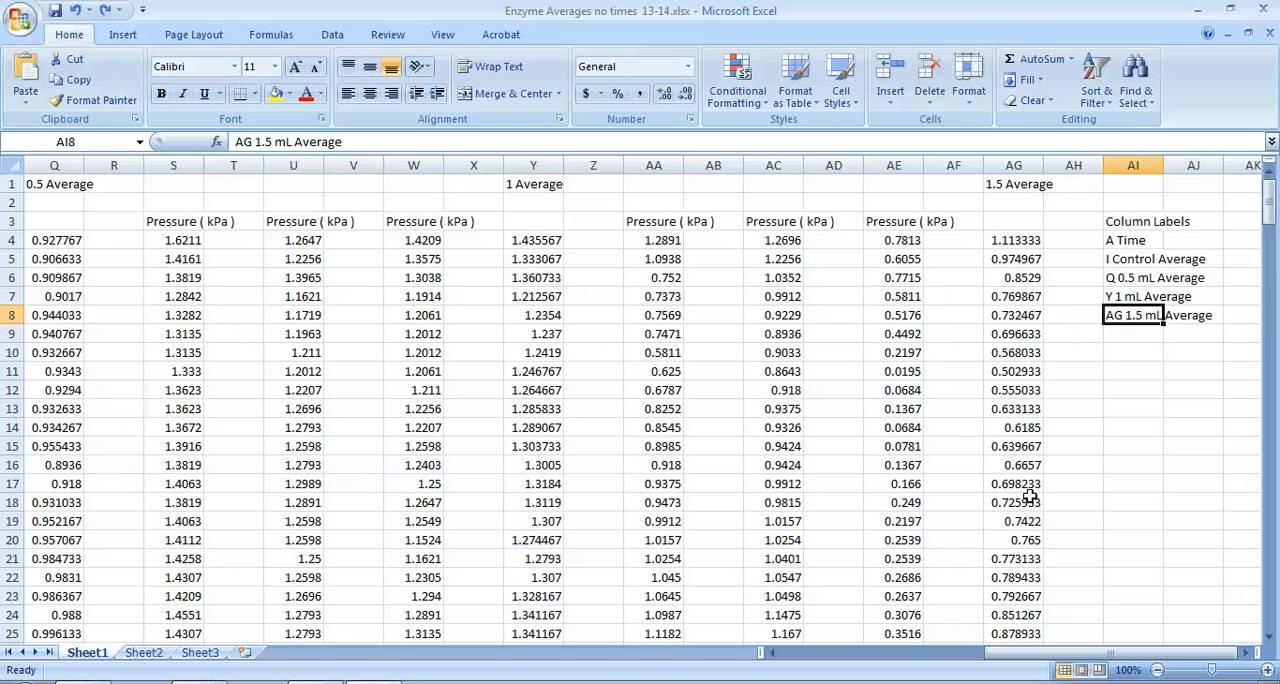
{"action": "mouse_move", "coordinate": [1095, 637]}
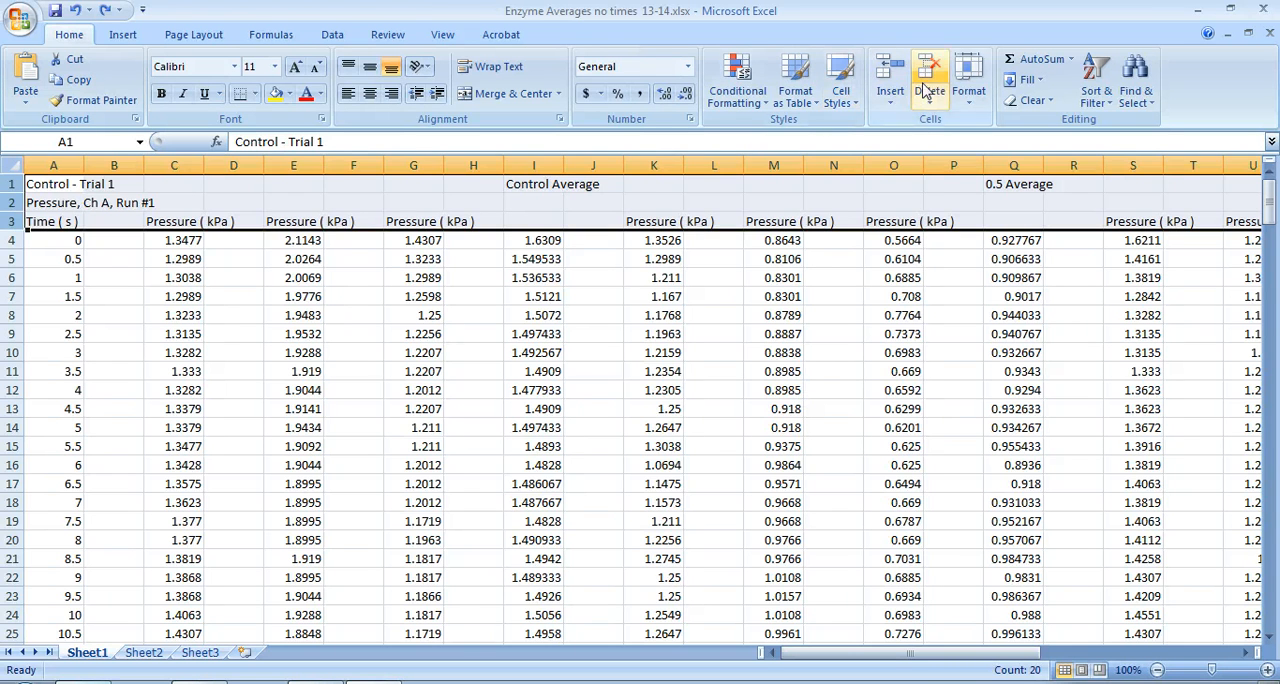
{"action": "left_click", "coordinate": [928, 77]}
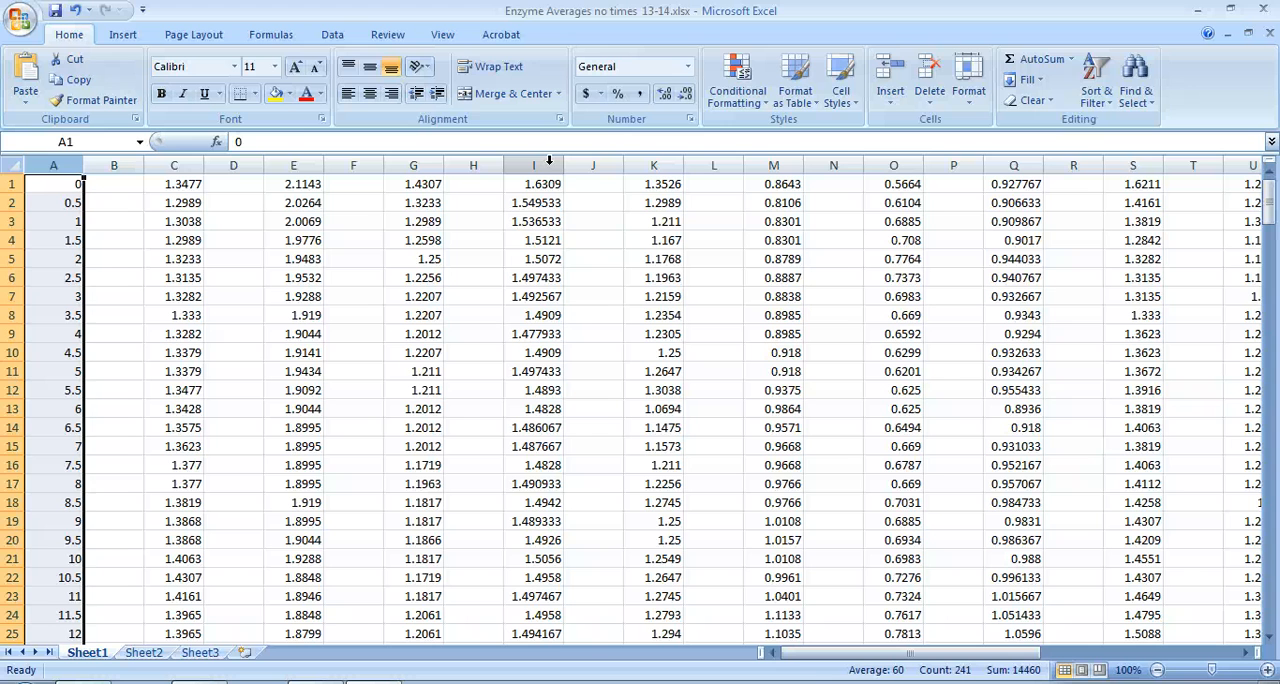
Add the Control Average and 0.5 Average columns to the Time column selection
{"action": "left_click", "coordinate": [533, 183]}
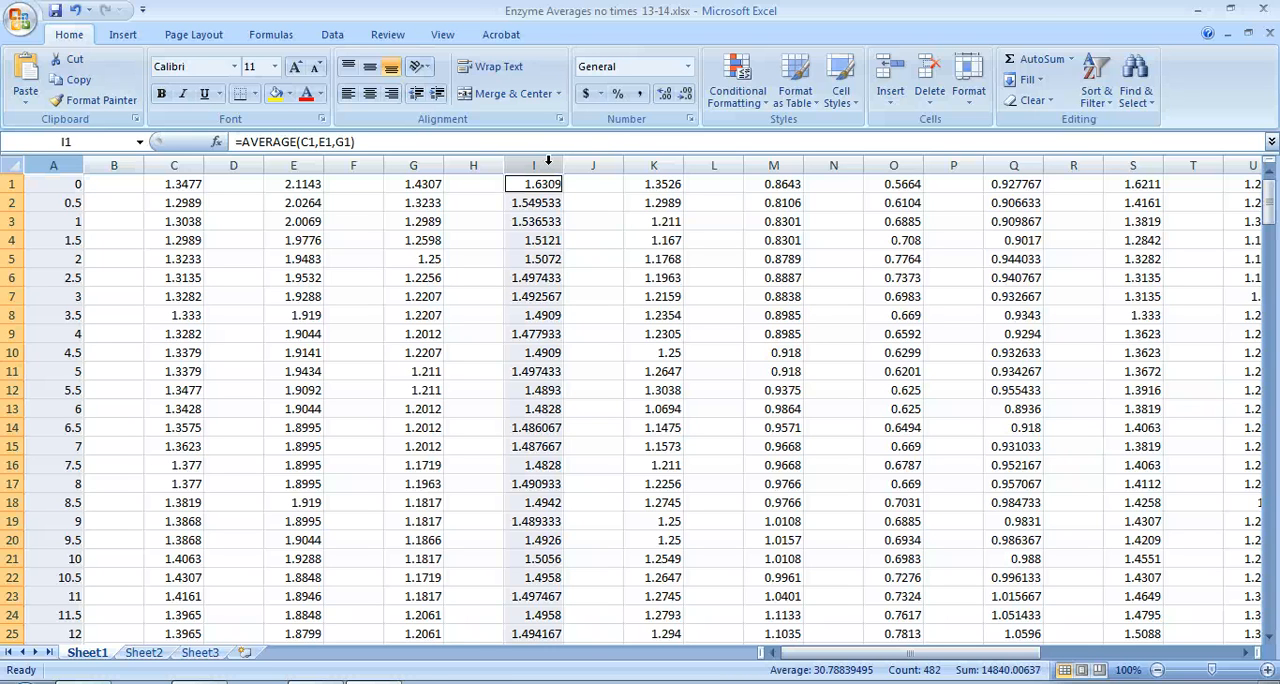
{"action": "mouse_move", "coordinate": [815, 165]}
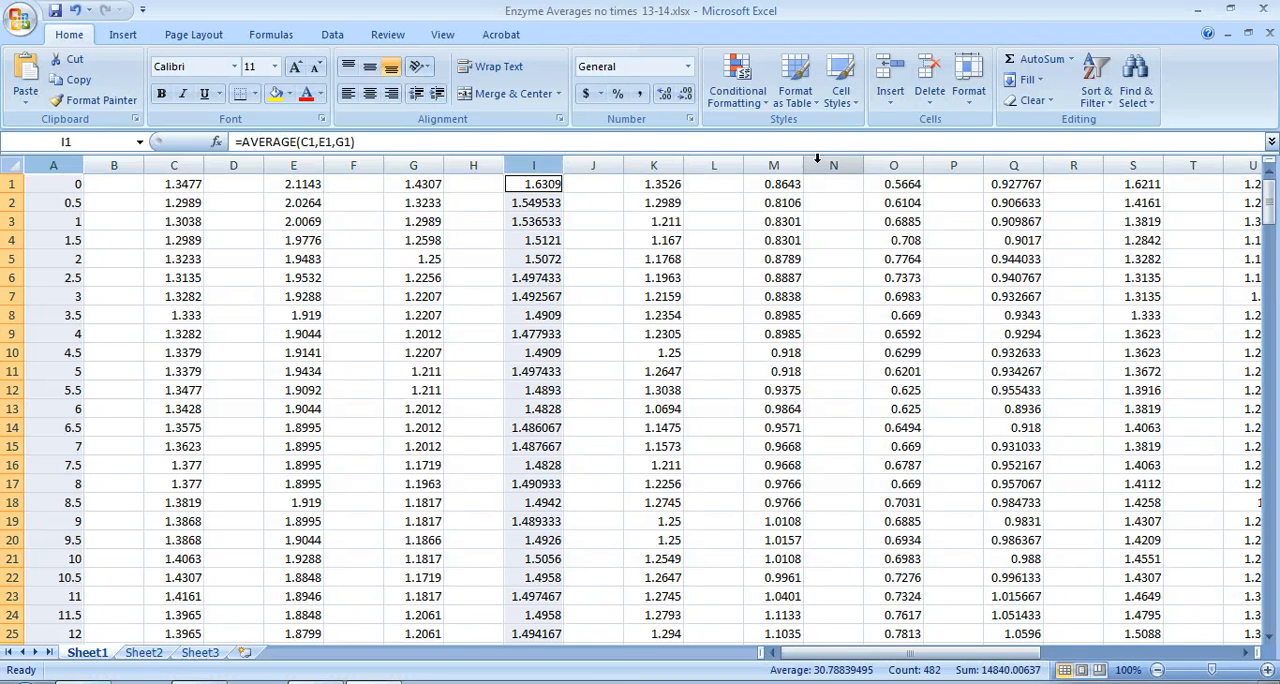
{"action": "left_click", "coordinate": [1014, 183]}
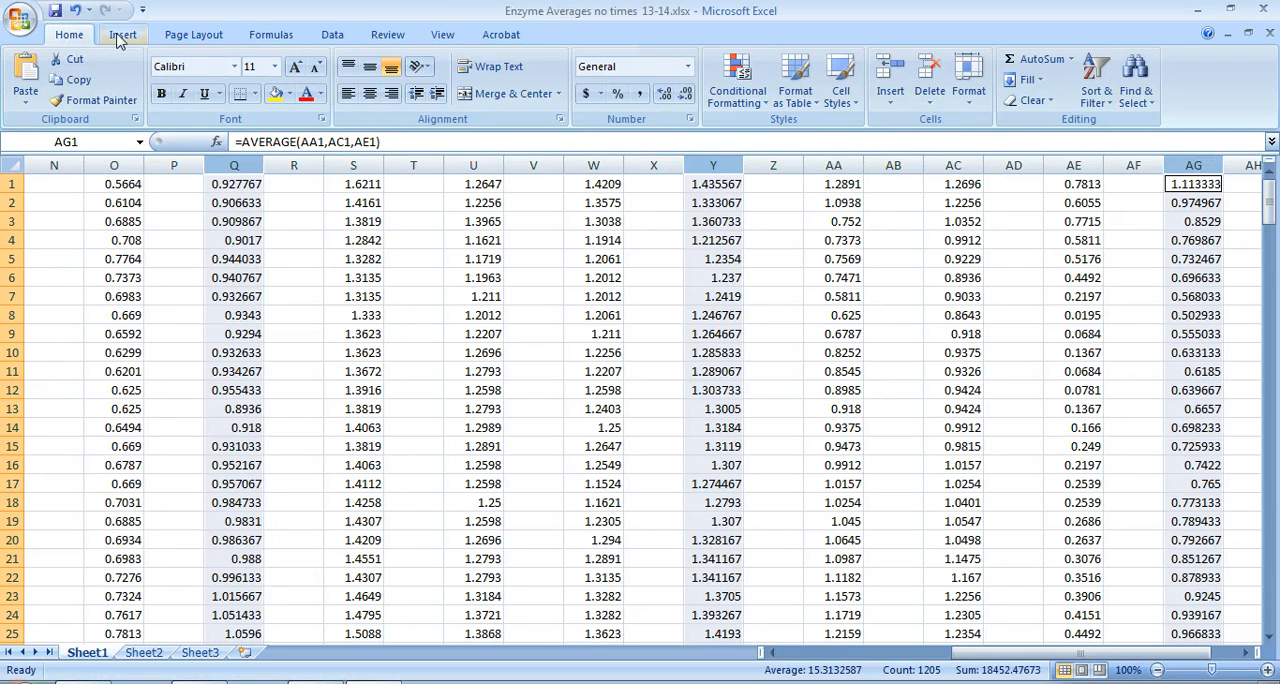
Show the Scatter chart style list from the Insert tab's Charts group
{"action": "left_click", "coordinate": [122, 34]}
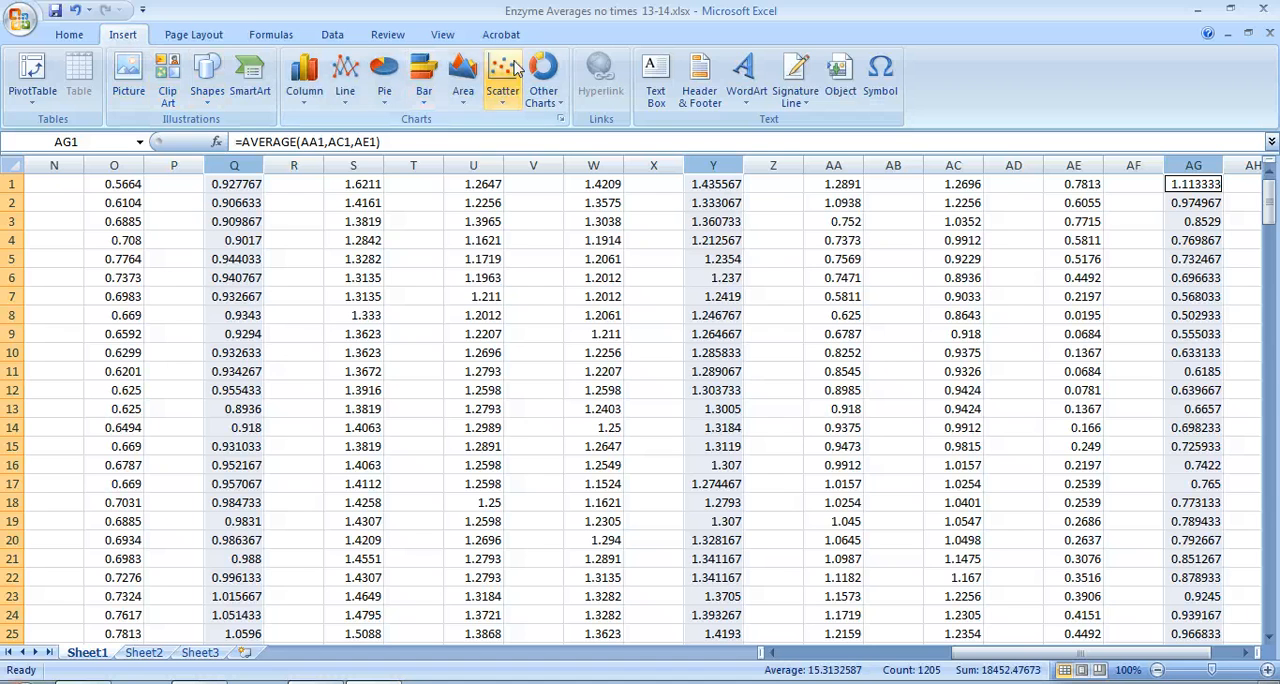
{"action": "mouse_move", "coordinate": [503, 76]}
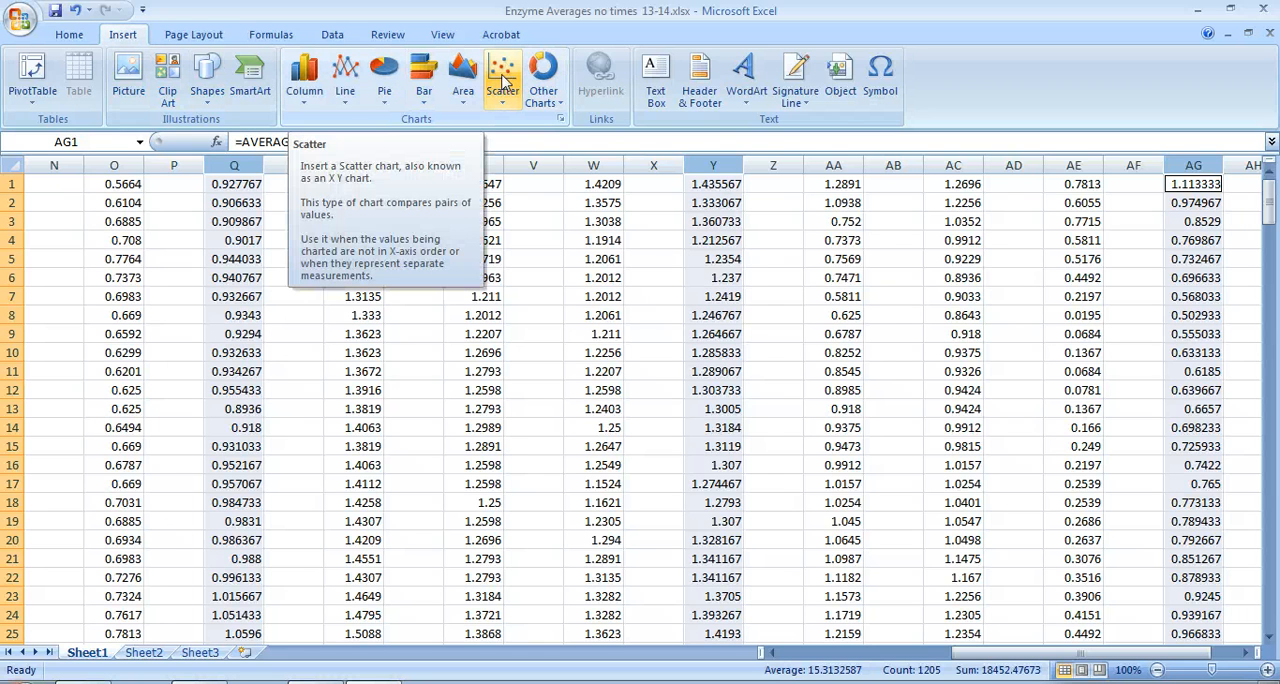
{"action": "mouse_move", "coordinate": [345, 78]}
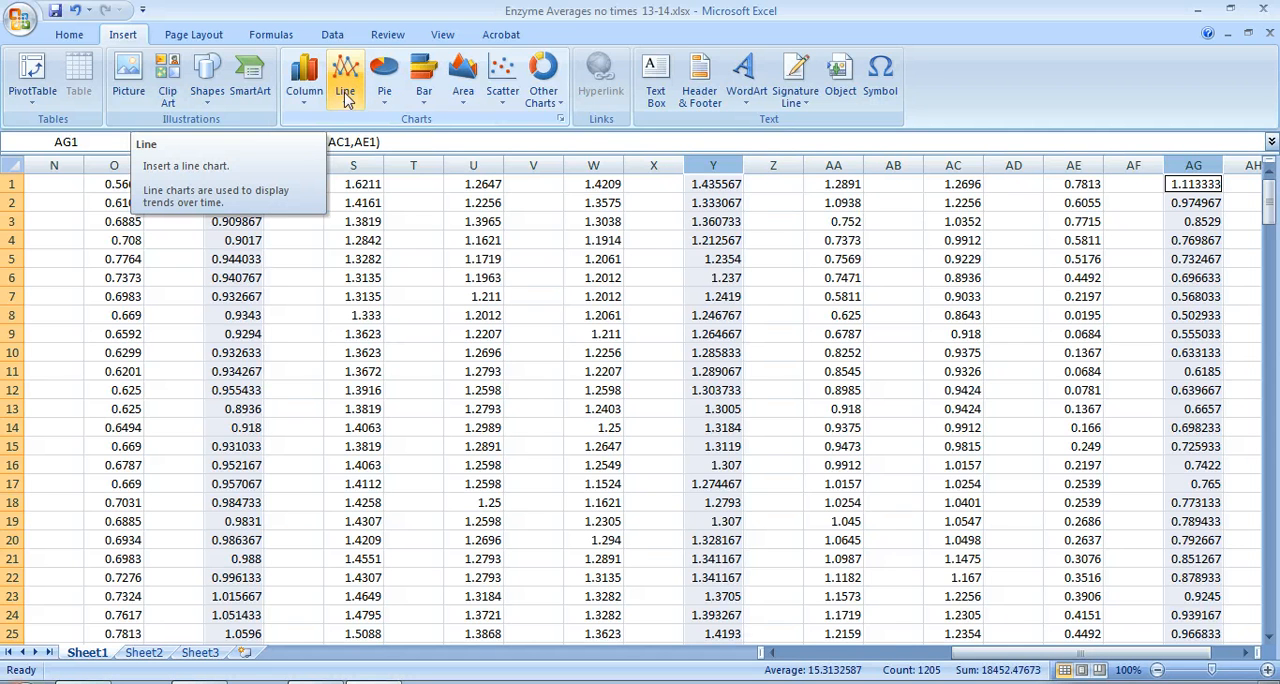
{"action": "mouse_move", "coordinate": [350, 75]}
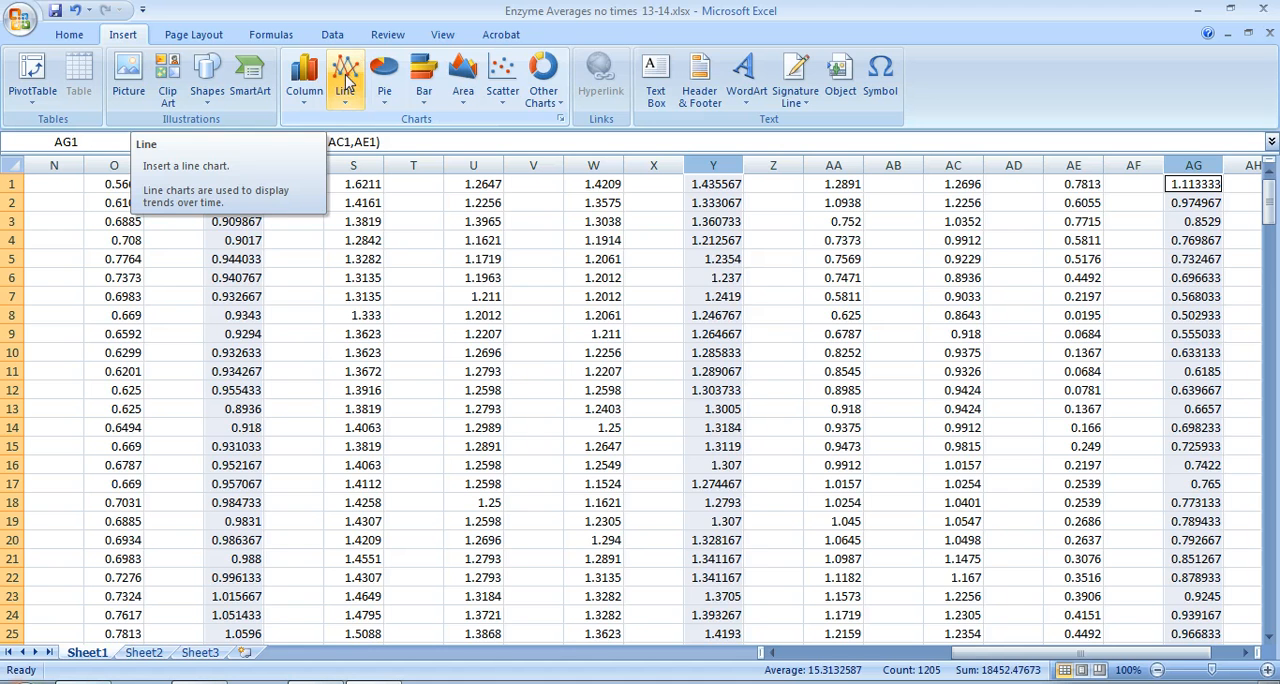
{"action": "mouse_move", "coordinate": [355, 78]}
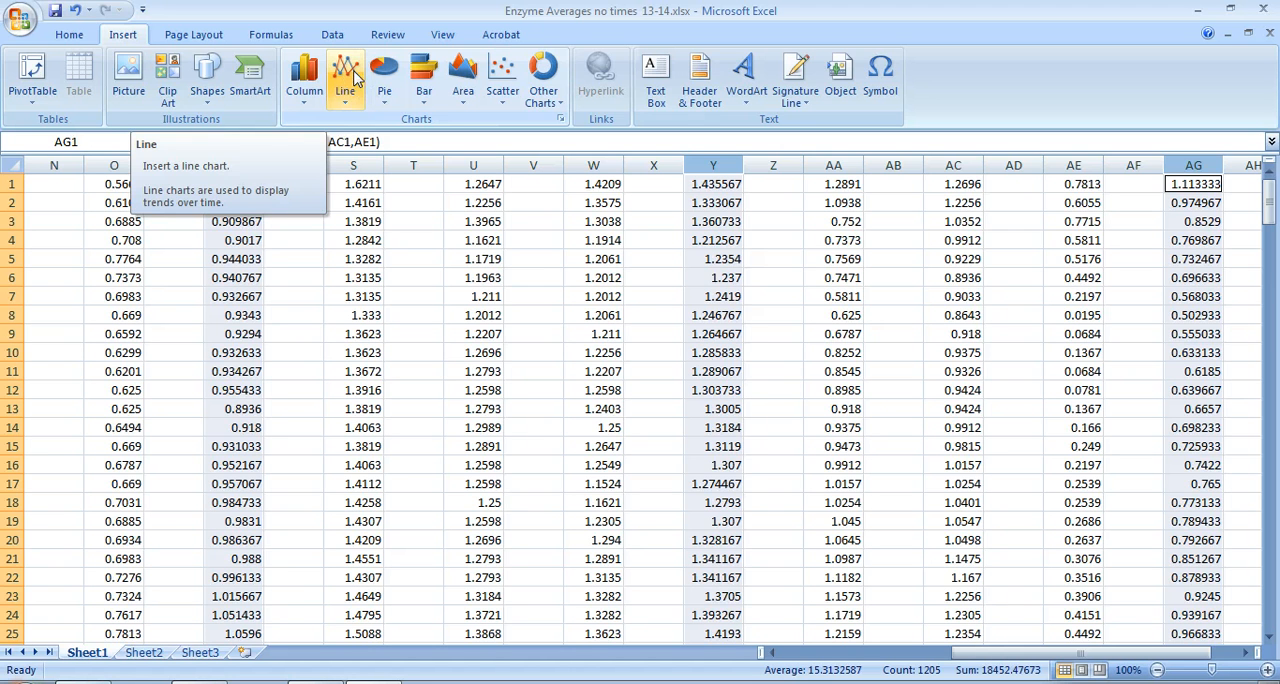
{"action": "mouse_move", "coordinate": [502, 74]}
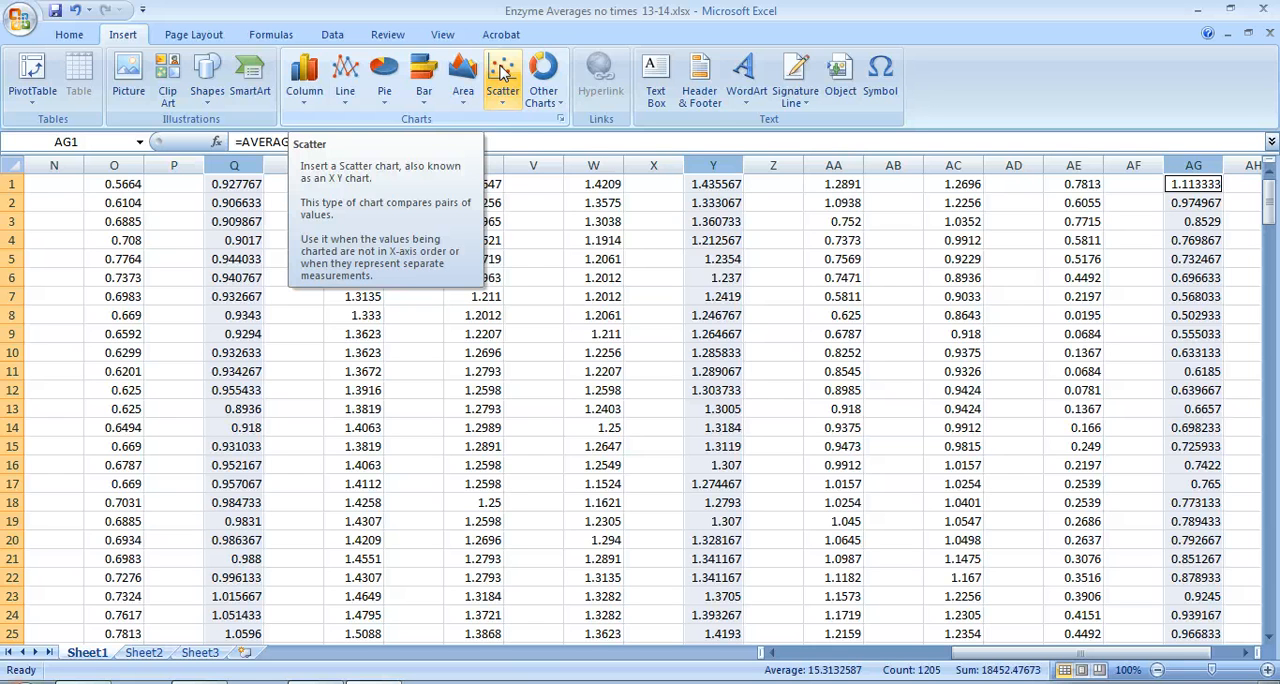
{"action": "left_click", "coordinate": [502, 78]}
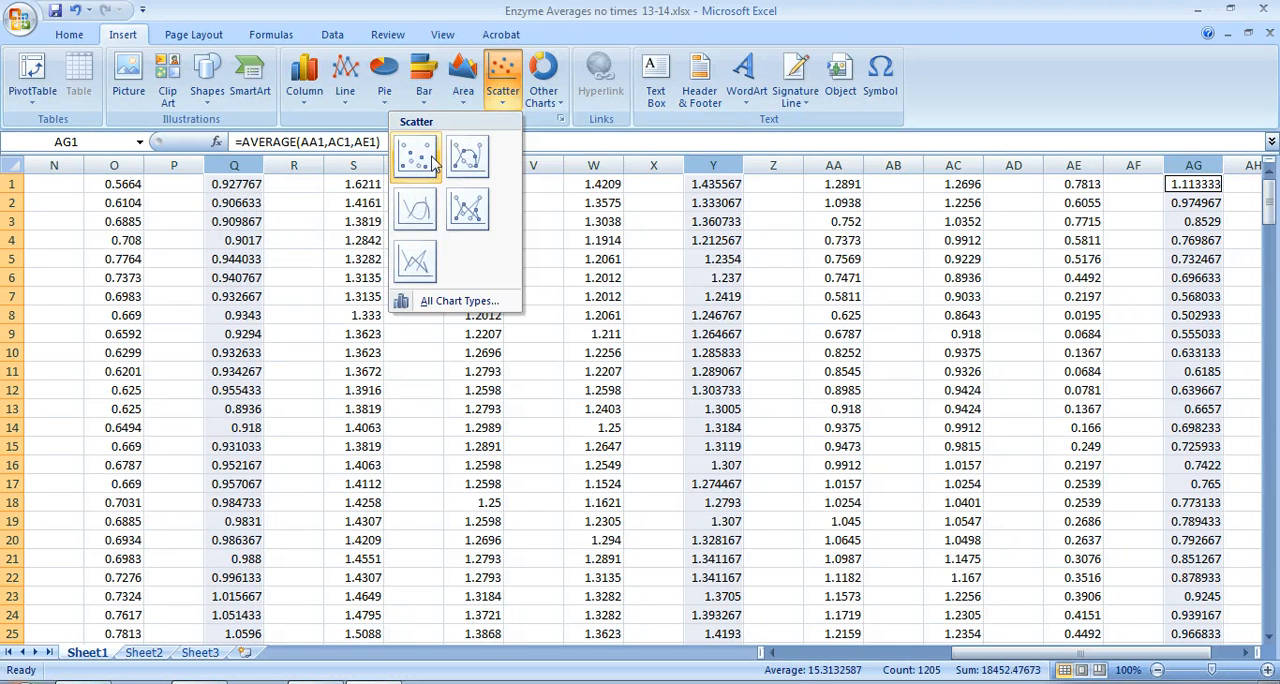
{"action": "mouse_move", "coordinate": [425, 170]}
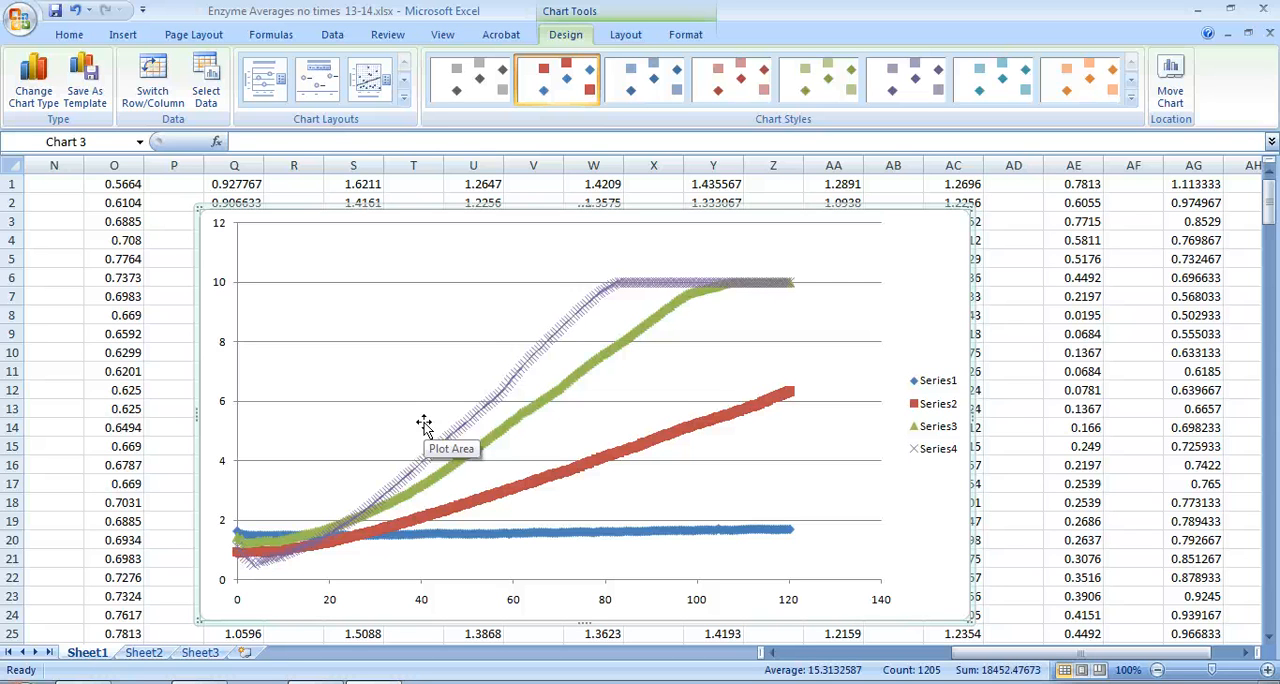
{"action": "mouse_move", "coordinate": [774, 415]}
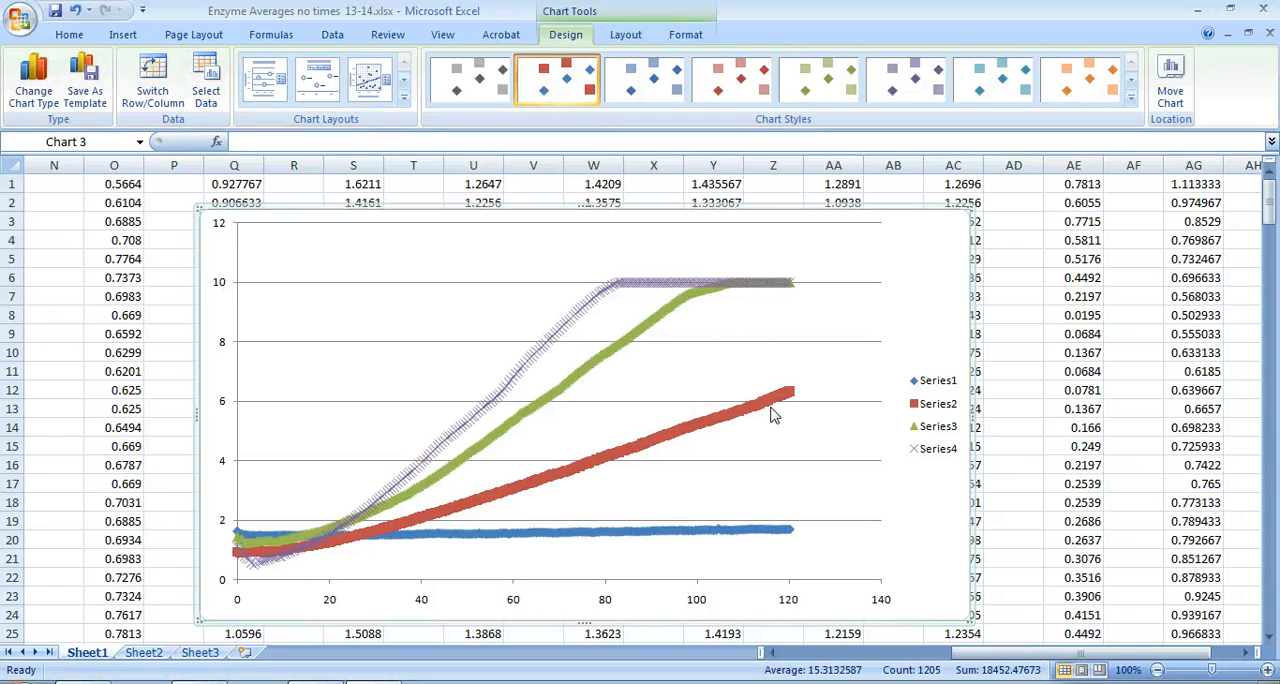
{"action": "mouse_move", "coordinate": [728, 382]}
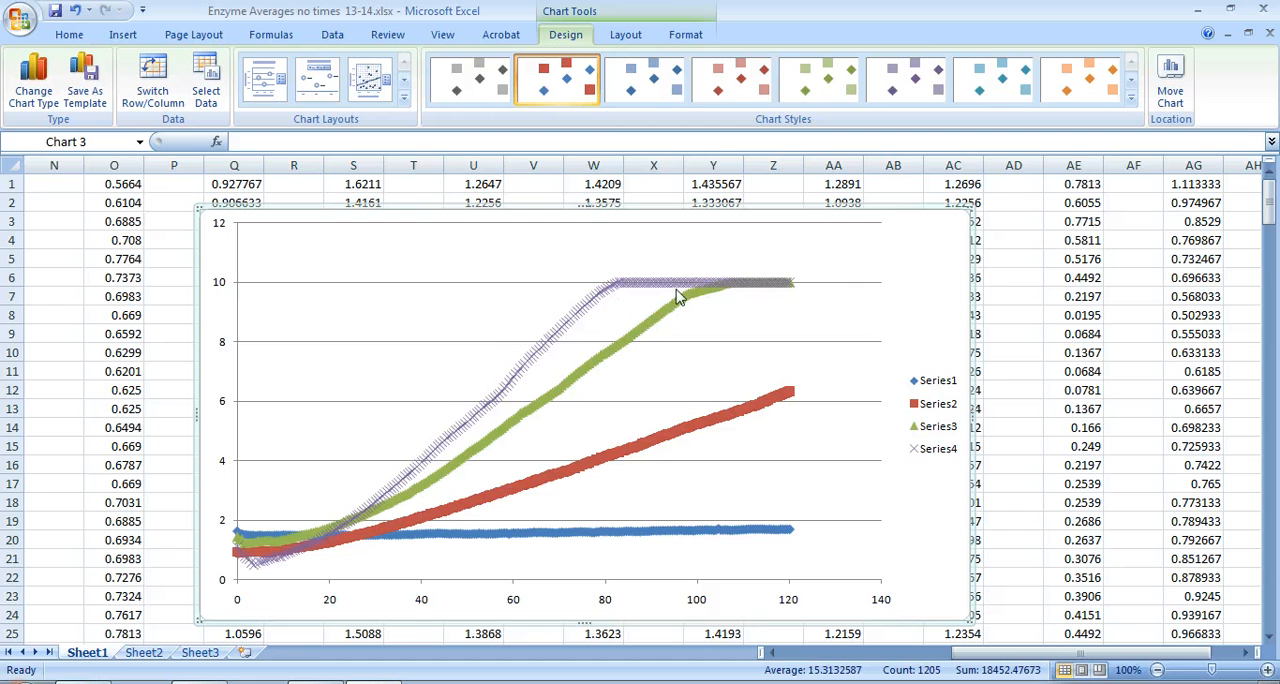
{"action": "mouse_move", "coordinate": [682, 307]}
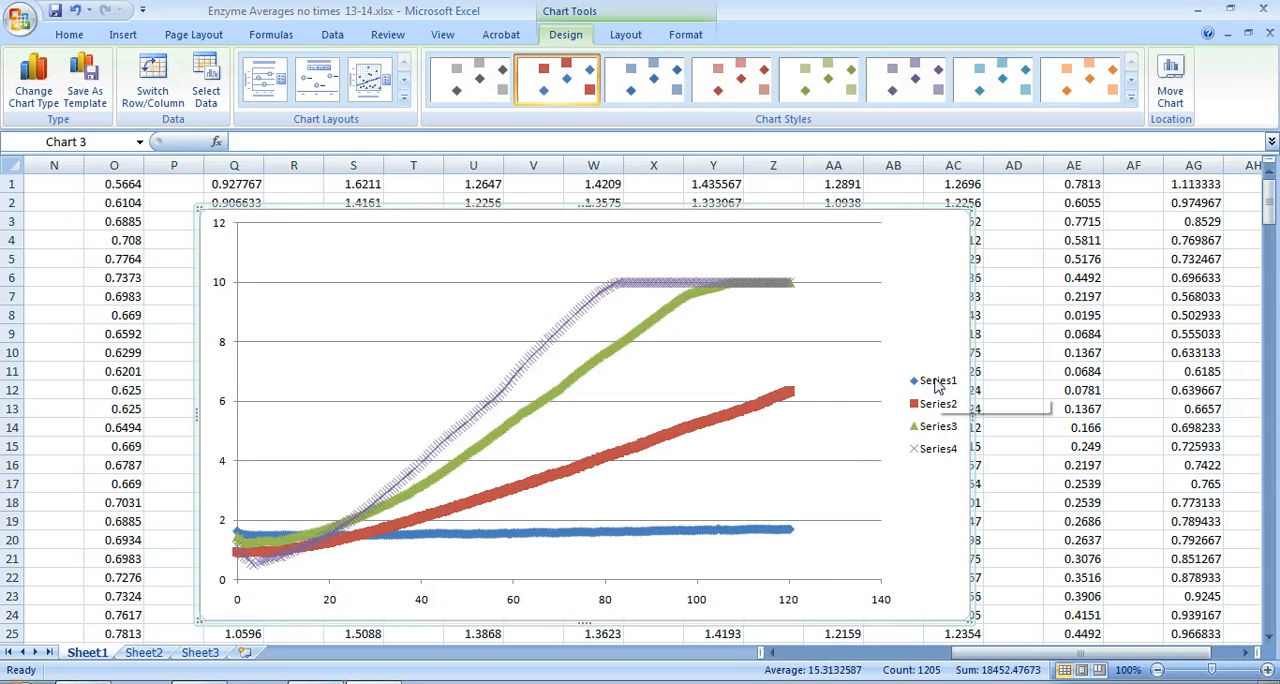
{"action": "mouse_move", "coordinate": [938, 380]}
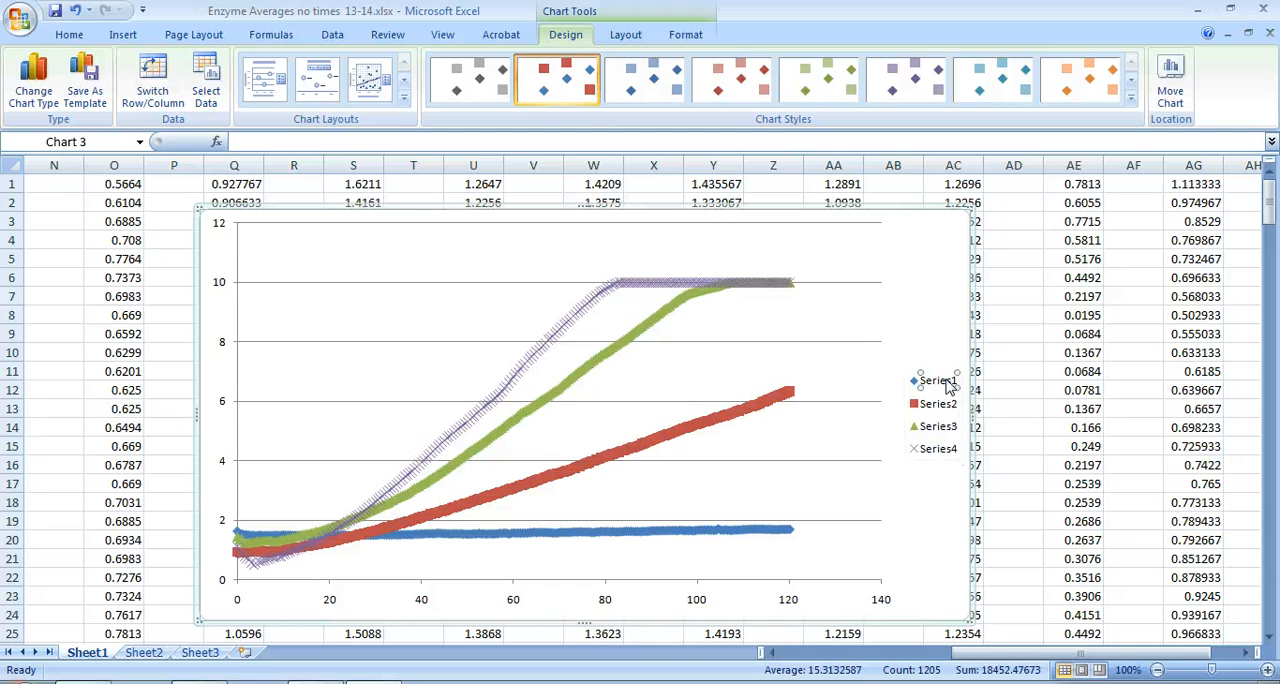
{"action": "mouse_move", "coordinate": [945, 388]}
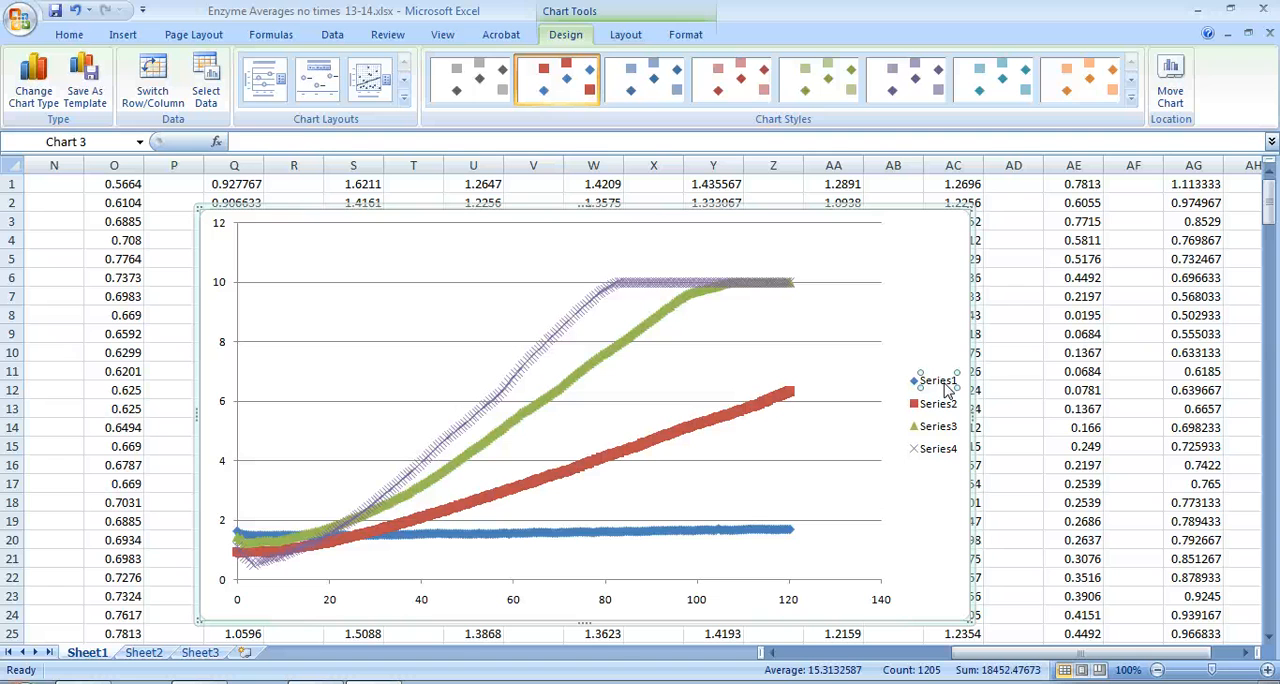
{"action": "mouse_move", "coordinate": [912, 332]}
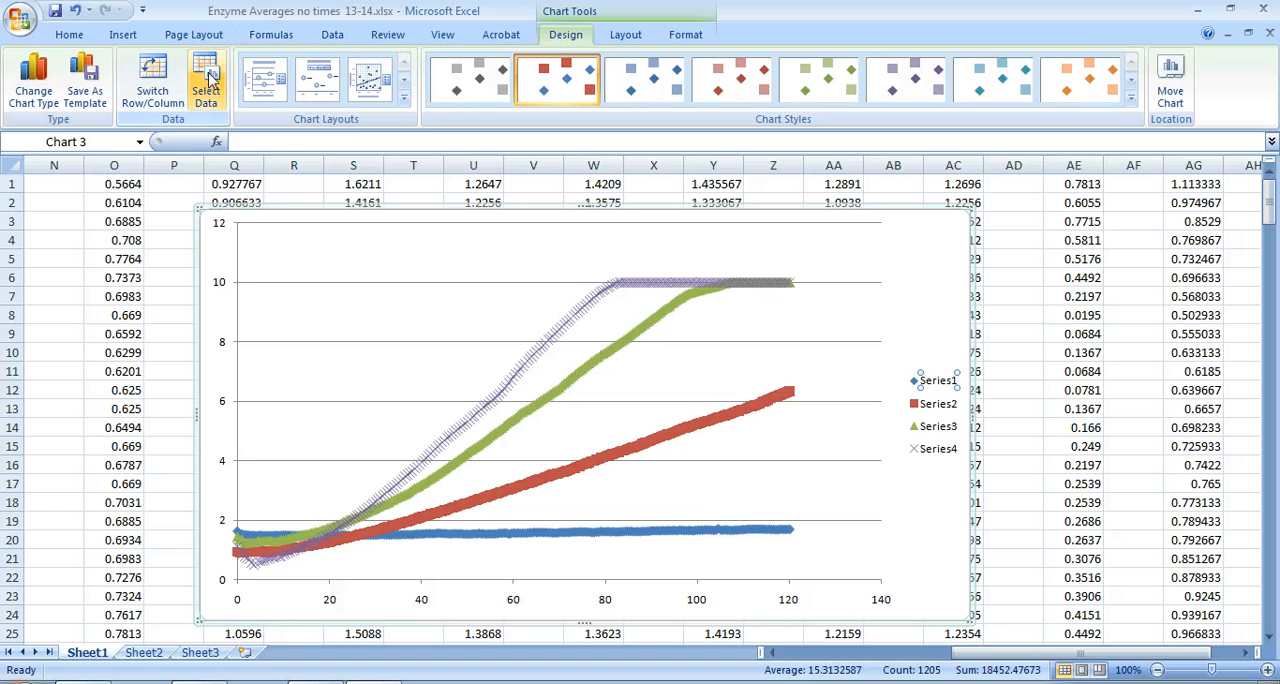
{"action": "mouse_move", "coordinate": [700, 318]}
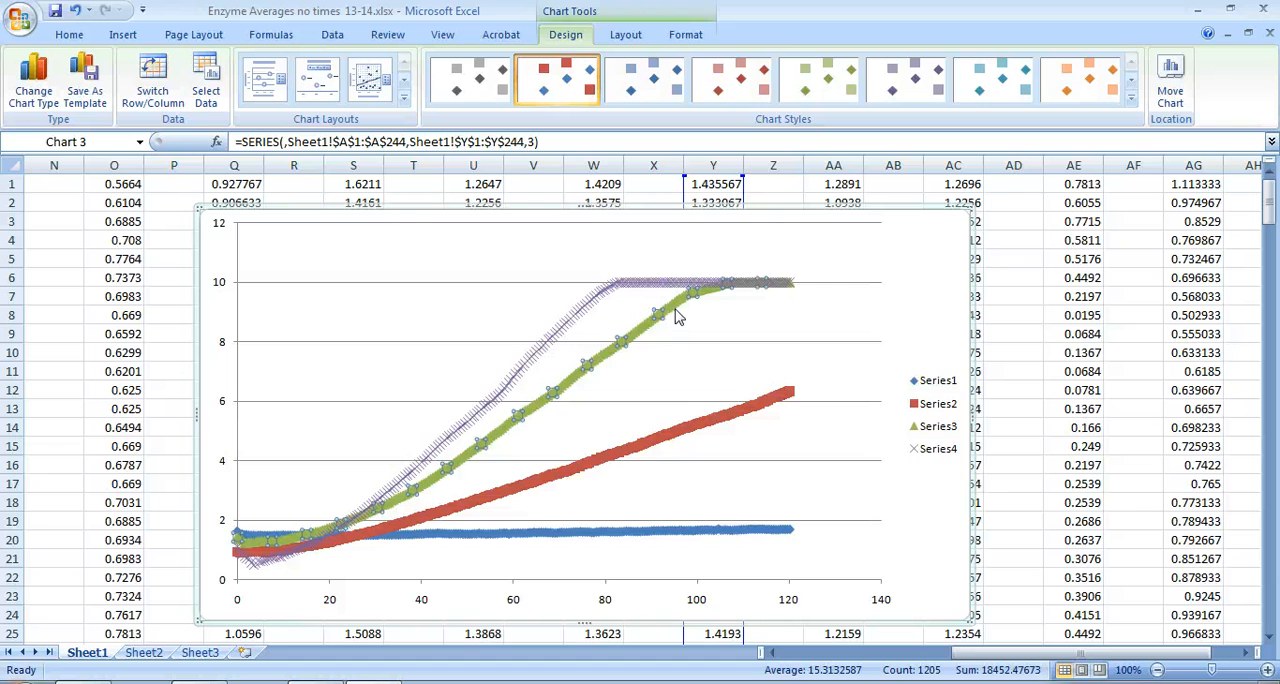
Open Select Data from the green data series' right-click menu
{"action": "right_click", "coordinate": [675, 315]}
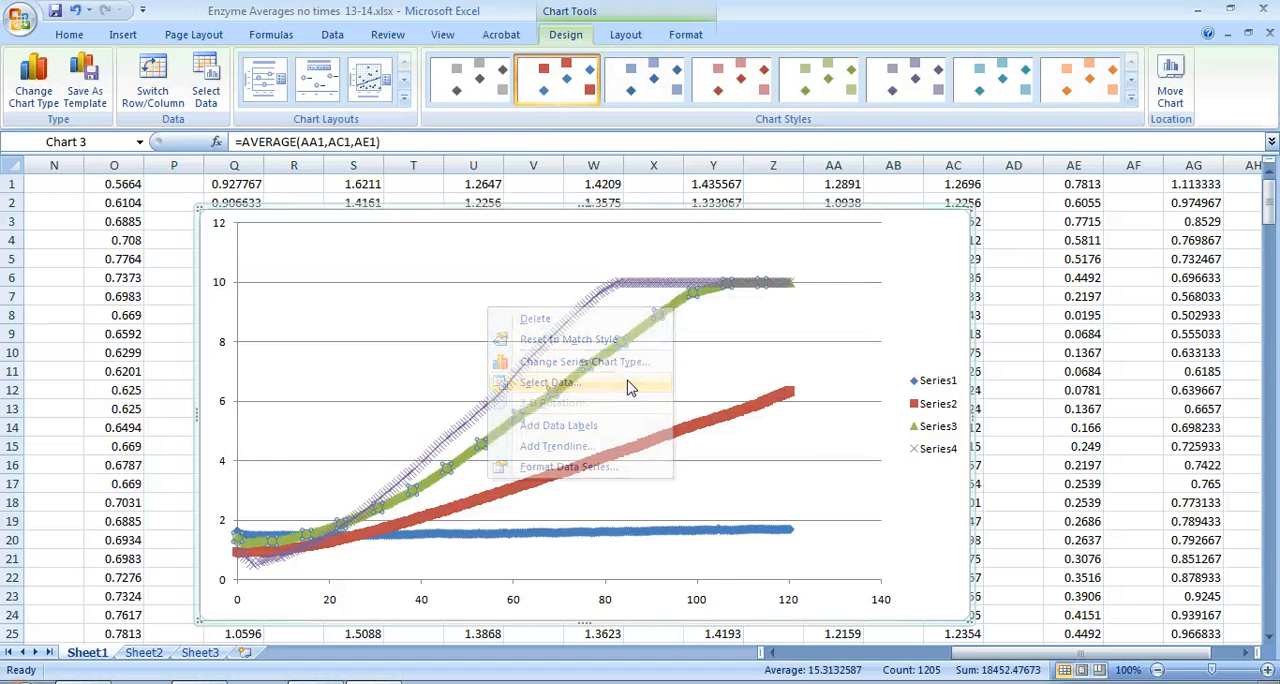
{"action": "left_click", "coordinate": [551, 382]}
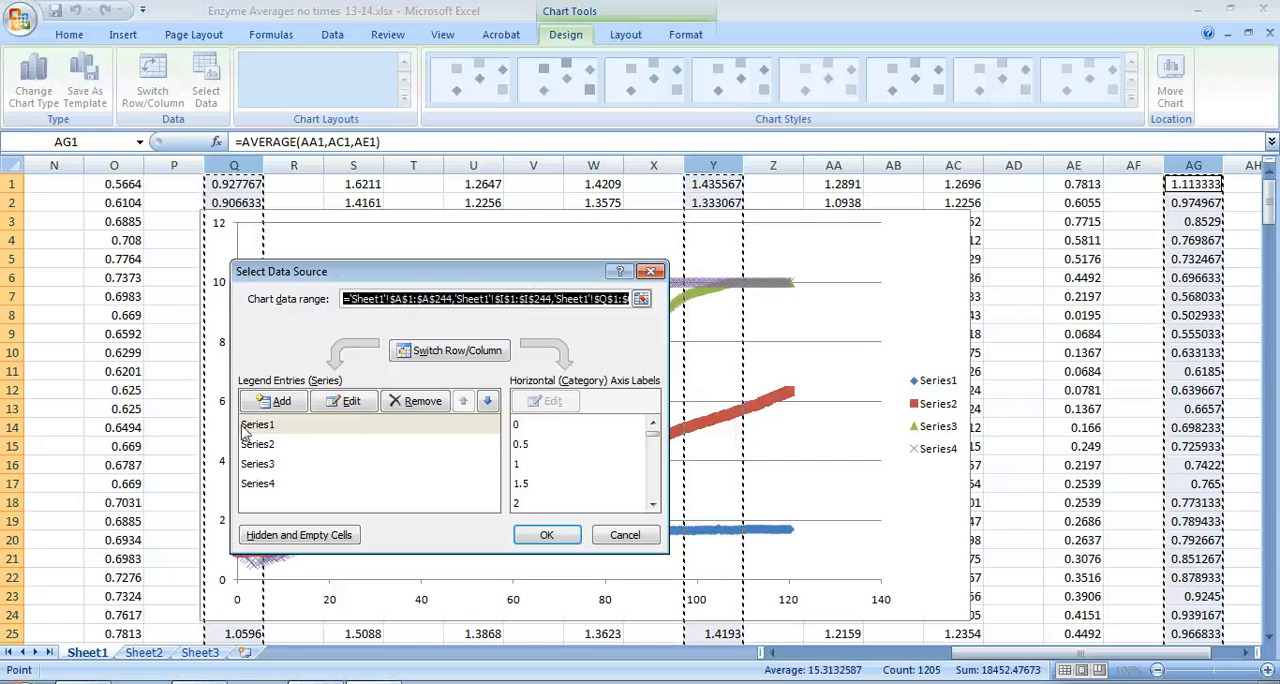
Rename the Series1 legend entry to 'Control'
{"action": "left_click", "coordinate": [351, 400]}
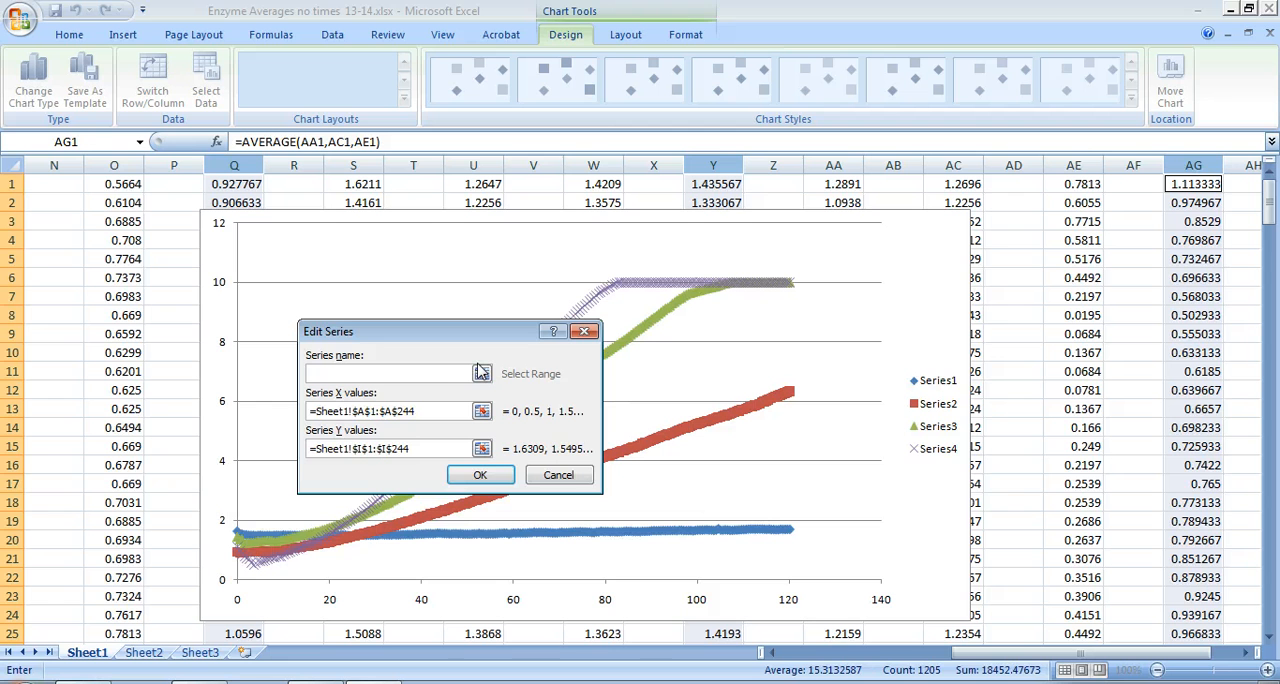
{"action": "type", "text": "Control"}
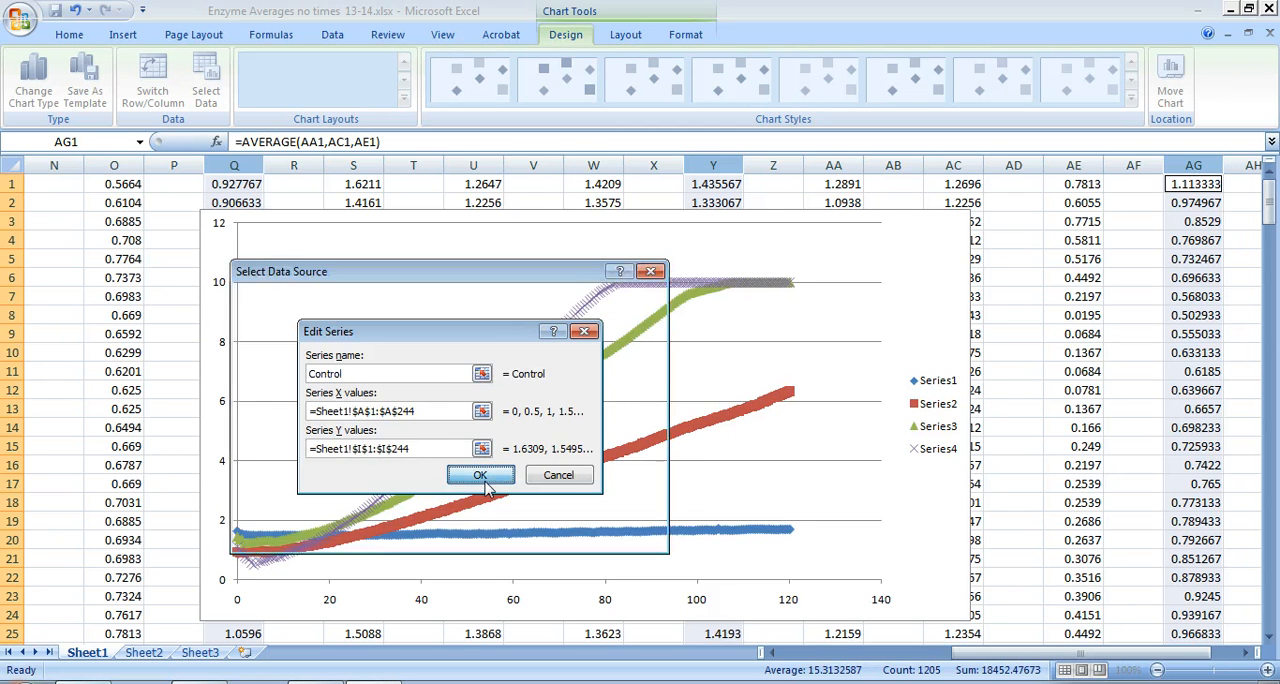
{"action": "left_click", "coordinate": [480, 474]}
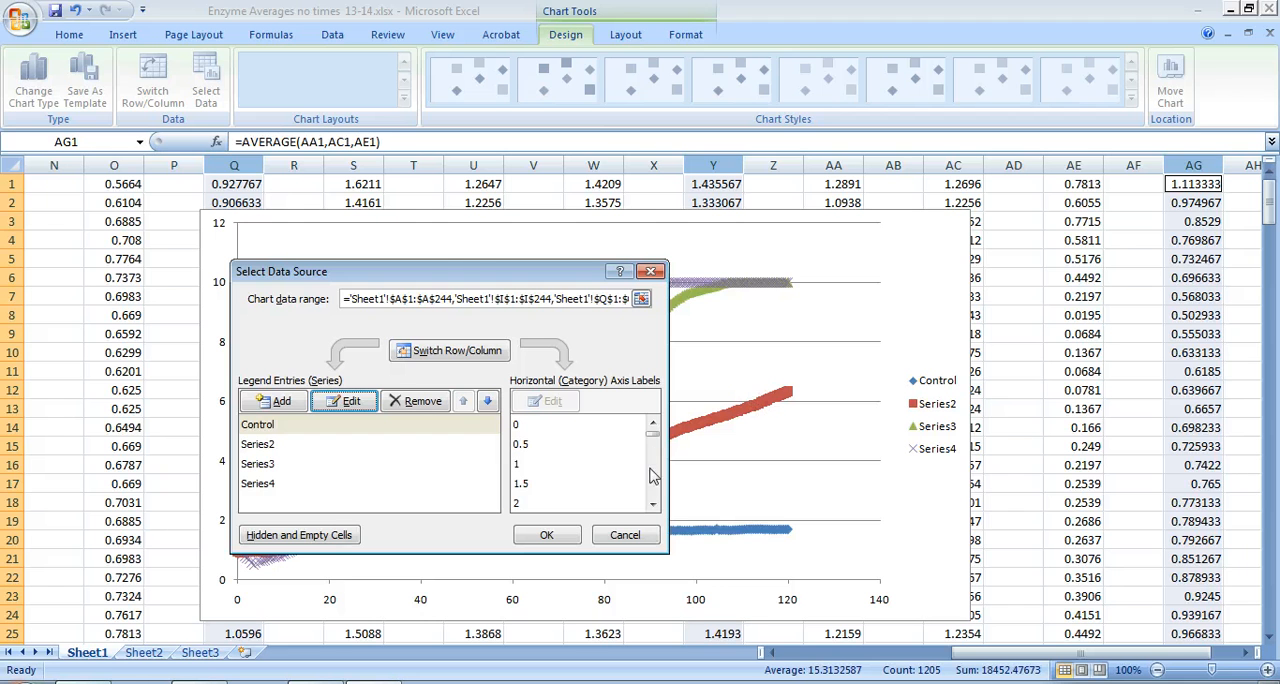
Rename the Series2 legend entry to '0.5 mL Catalase'
{"action": "left_click", "coordinate": [258, 443]}
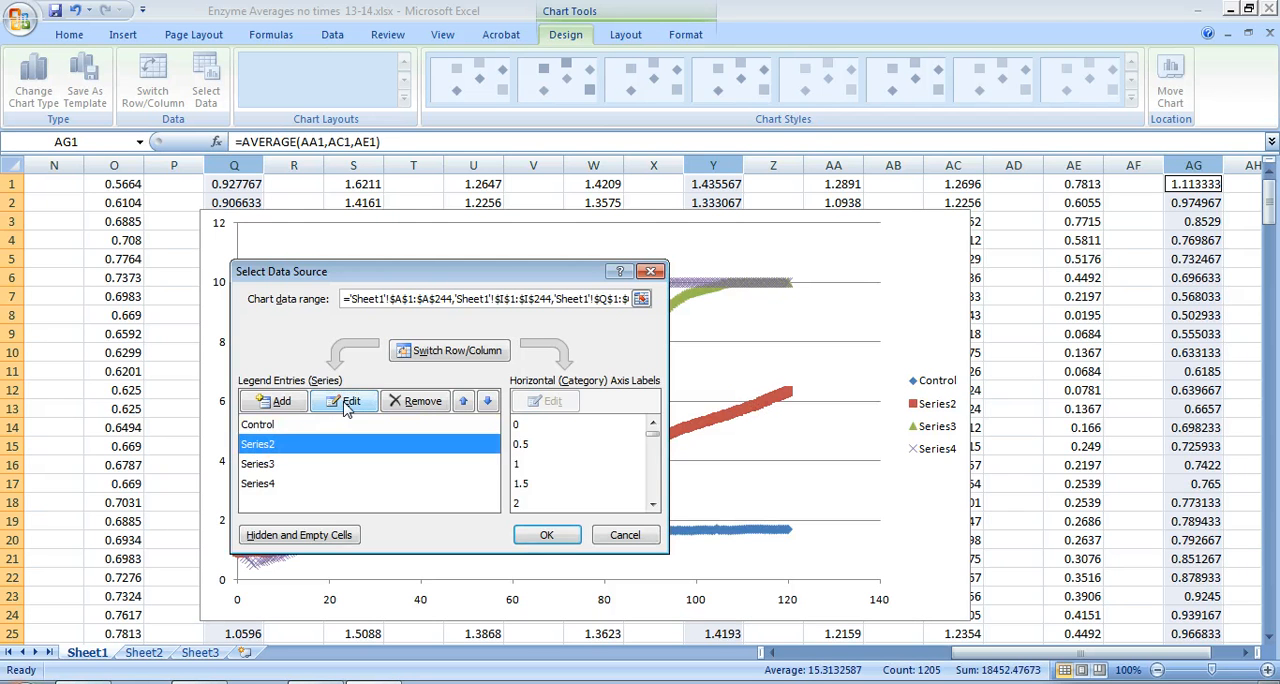
{"action": "left_click", "coordinate": [351, 400]}
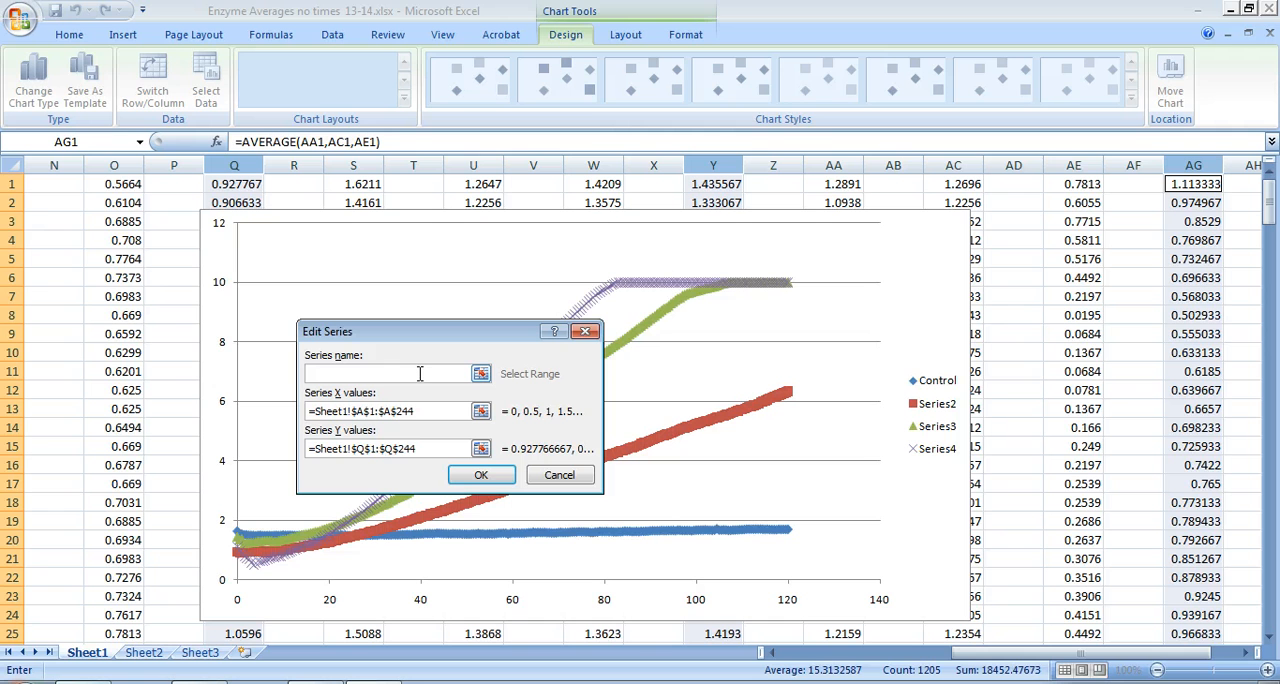
{"action": "type", "text": "0.5 mL"}
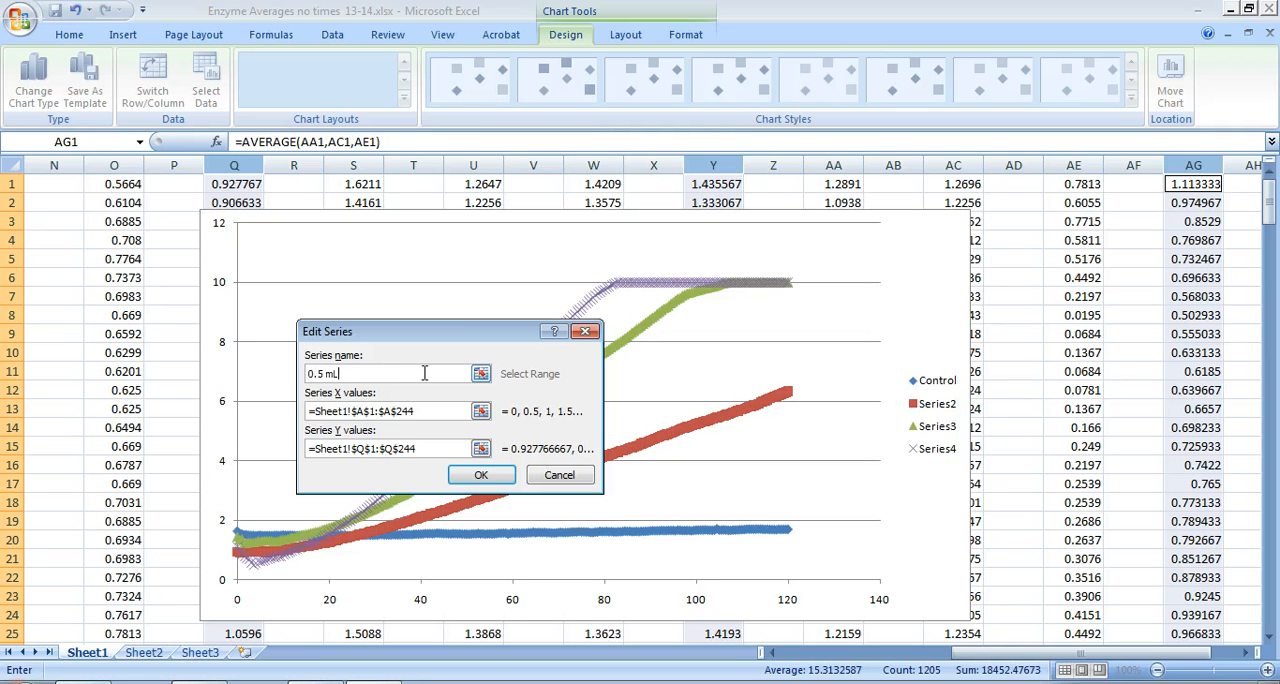
{"action": "type", "text": "Catalase"}
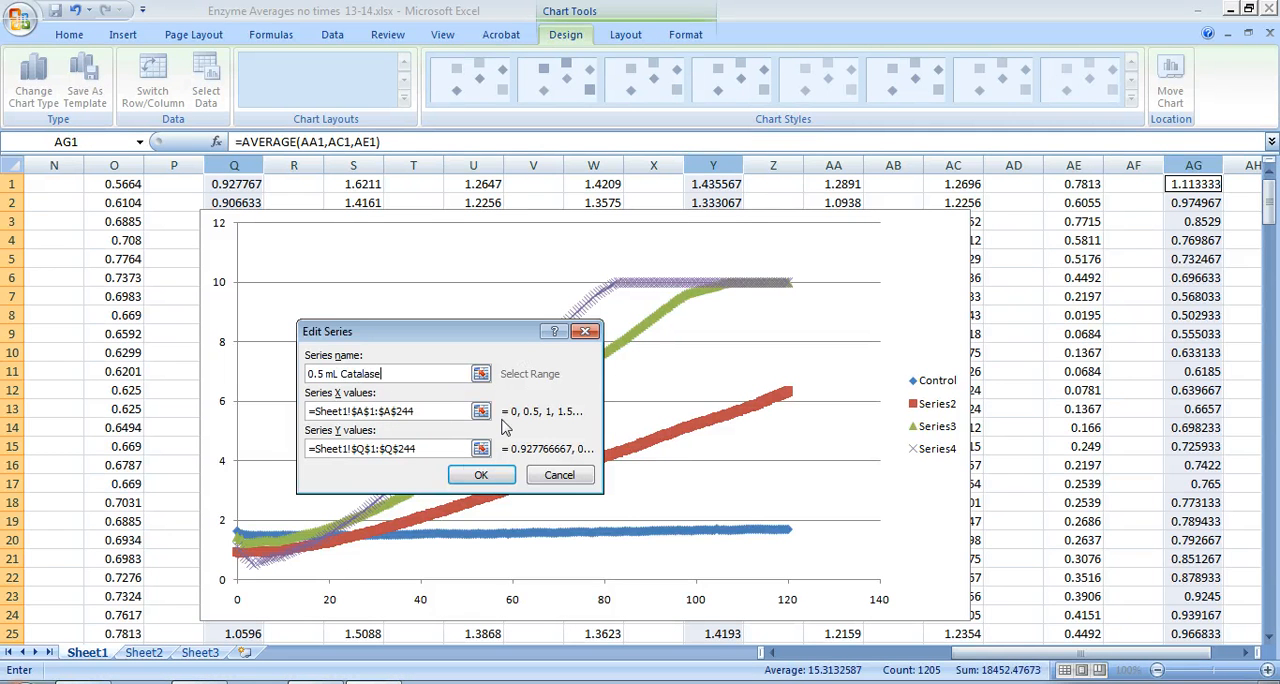
{"action": "left_click", "coordinate": [481, 474]}
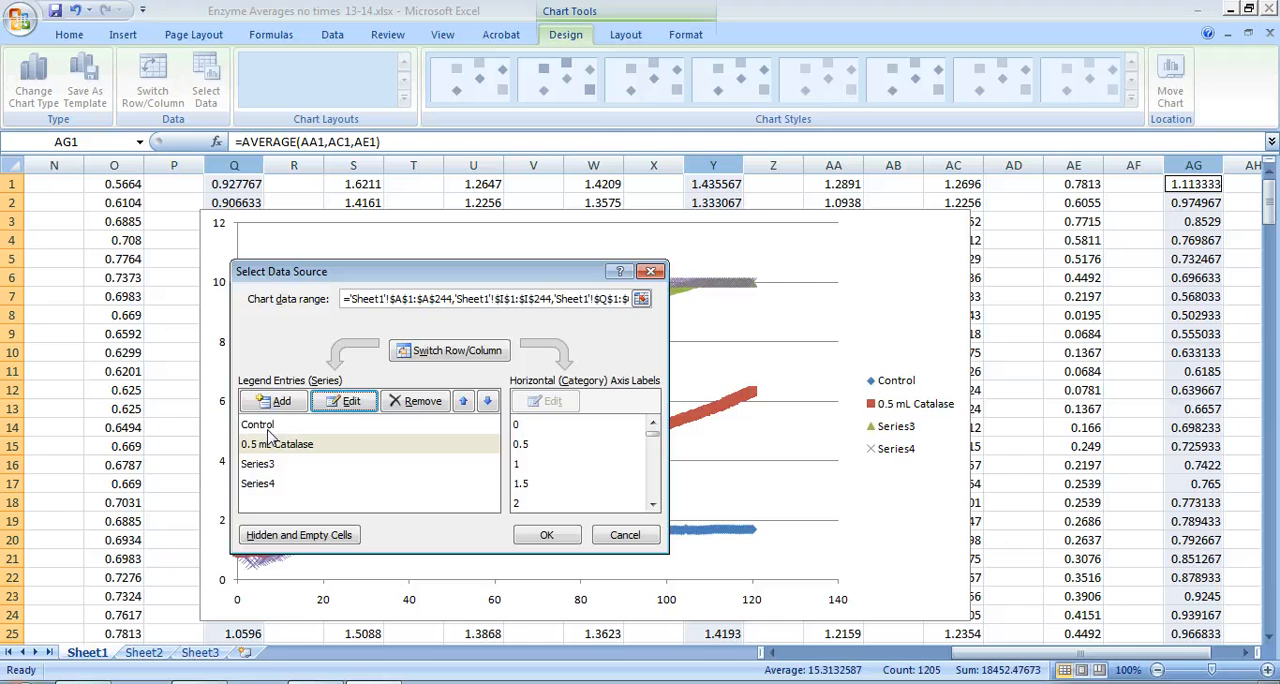
{"action": "left_click", "coordinate": [258, 463]}
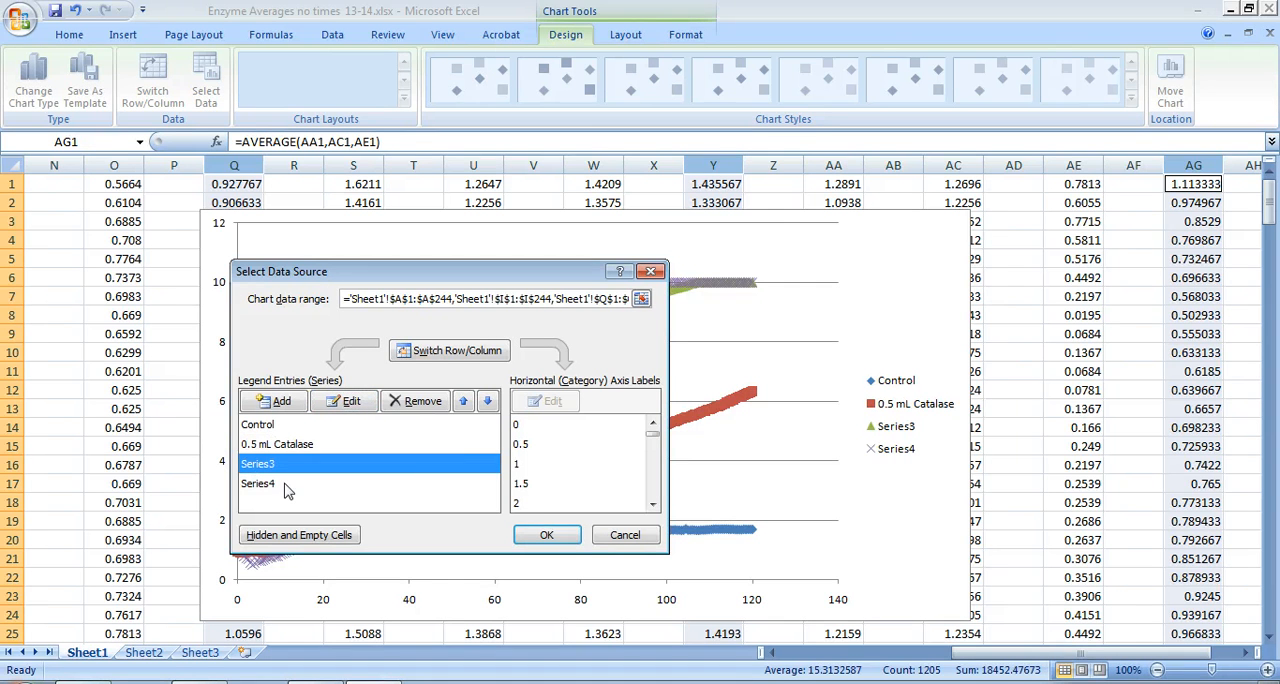
{"action": "mouse_move", "coordinate": [890, 373]}
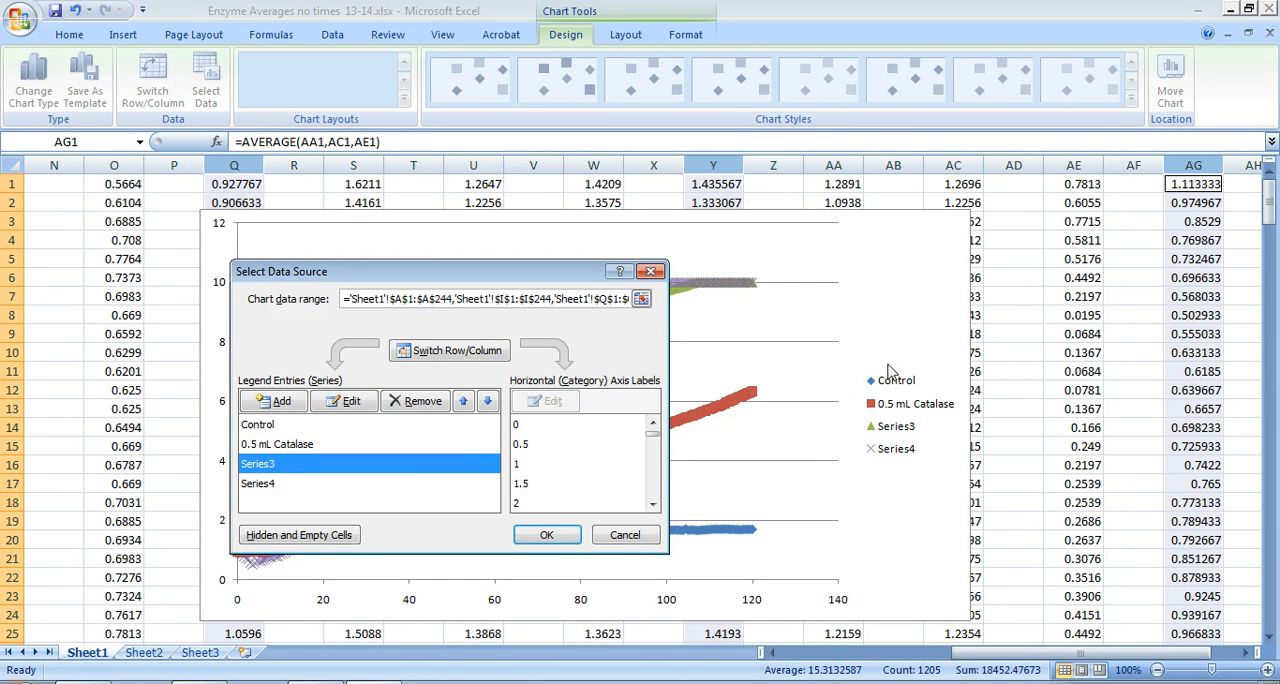
{"action": "mouse_move", "coordinate": [950, 445]}
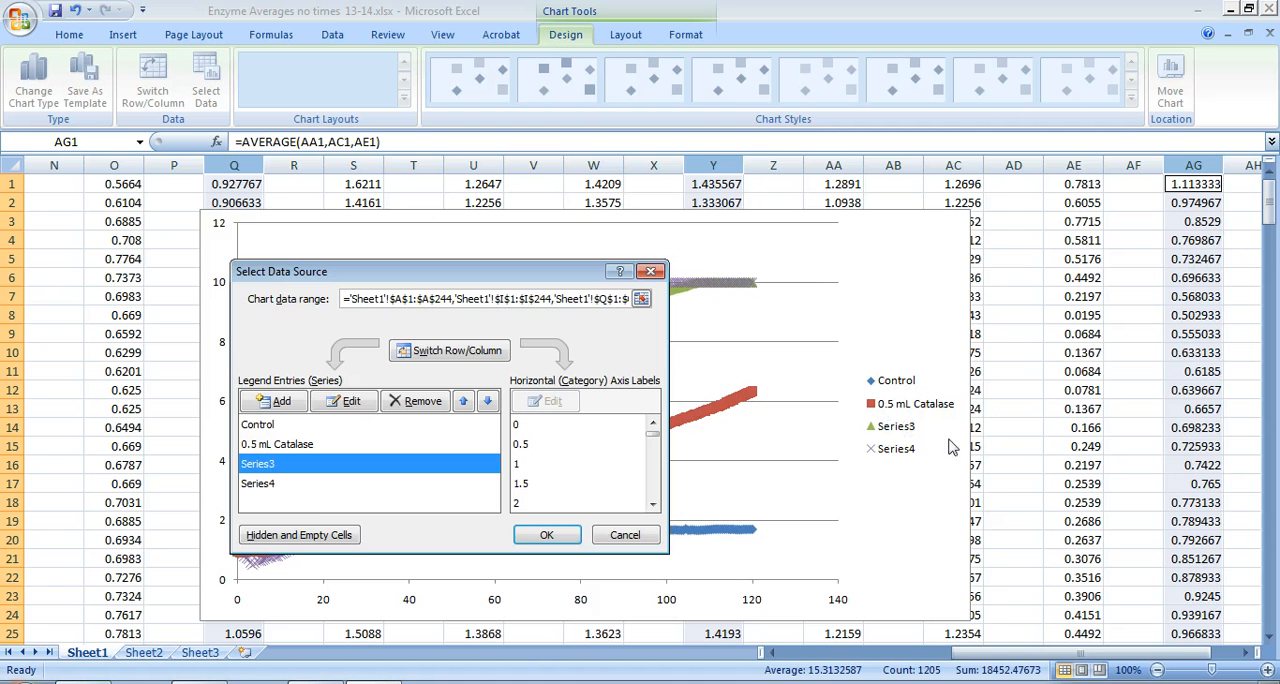
{"action": "mouse_move", "coordinate": [872, 462]}
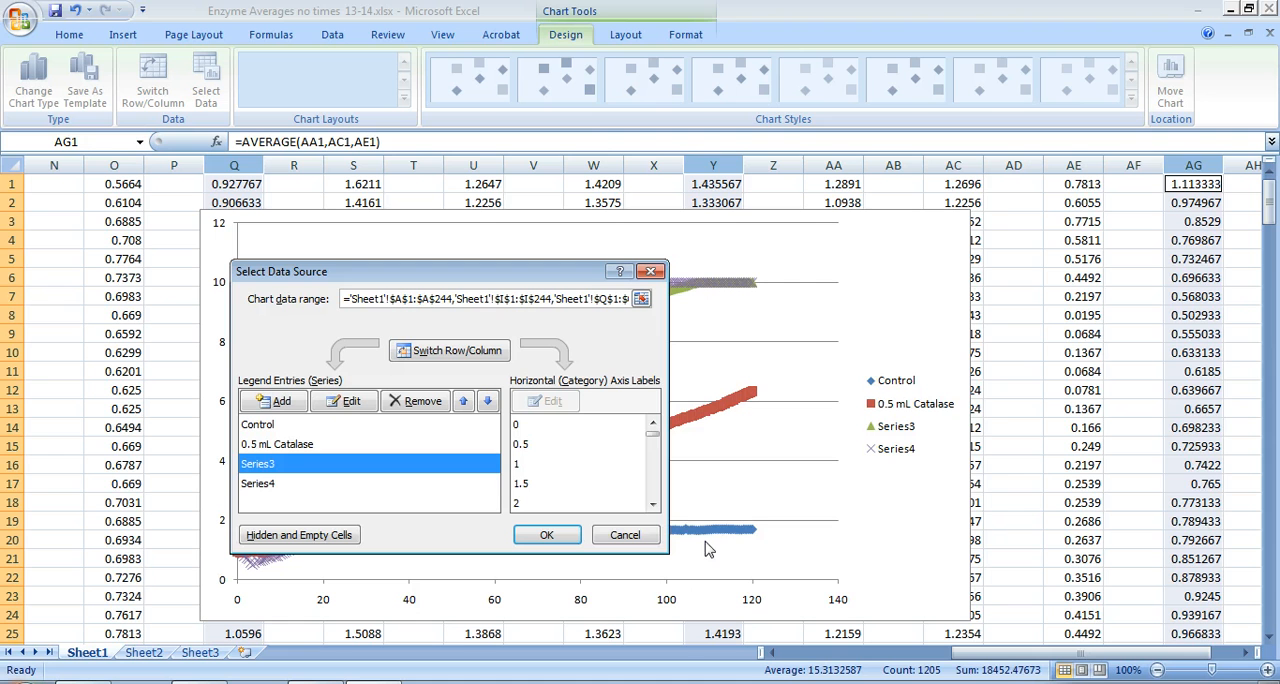
{"action": "mouse_move", "coordinate": [793, 517]}
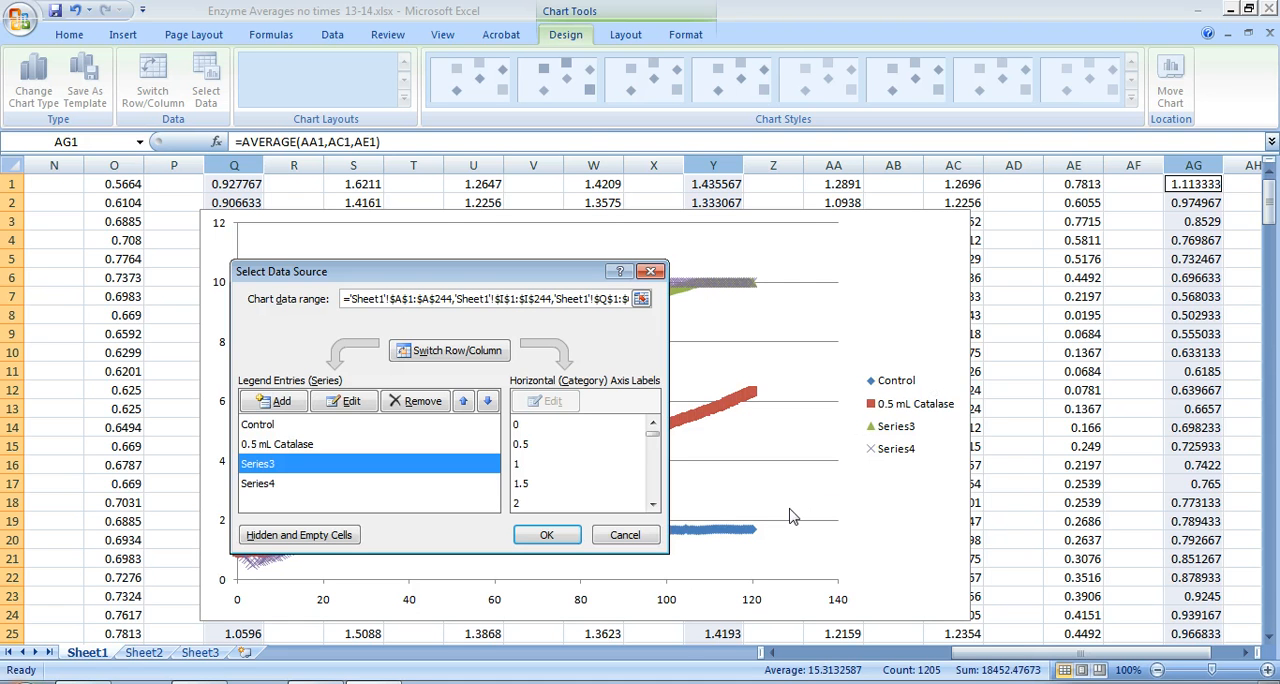
{"action": "mouse_move", "coordinate": [723, 287]}
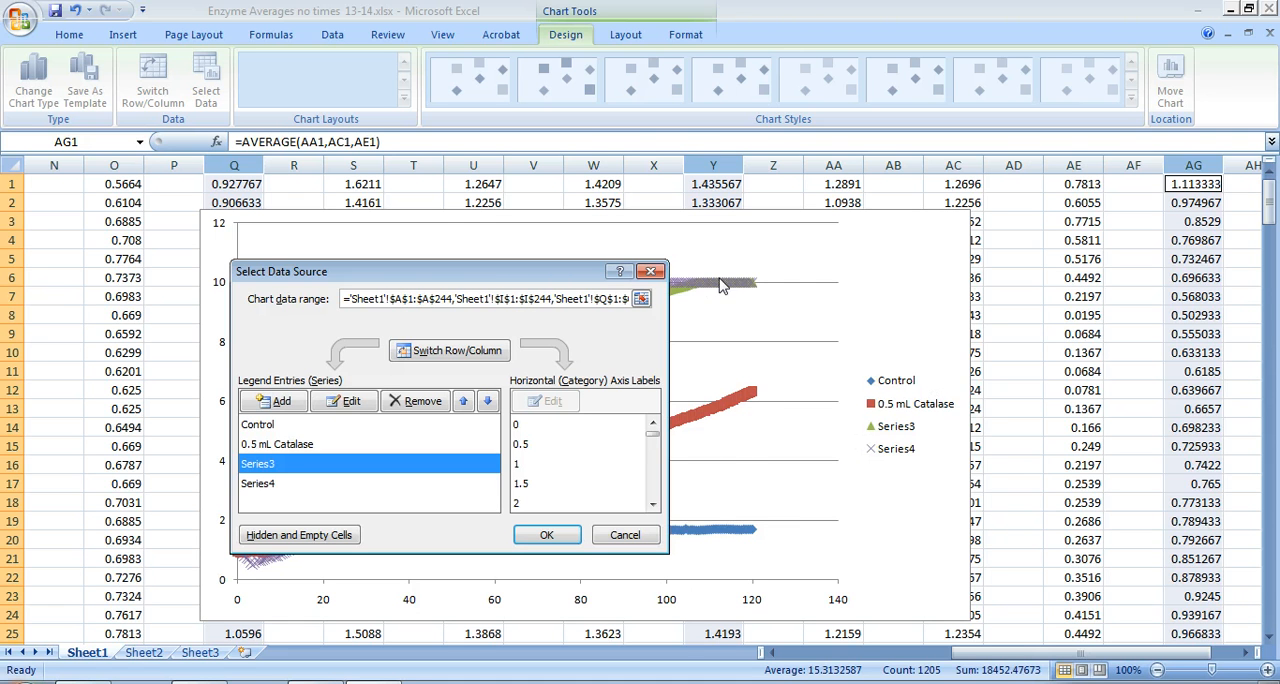
{"action": "mouse_move", "coordinate": [717, 294]}
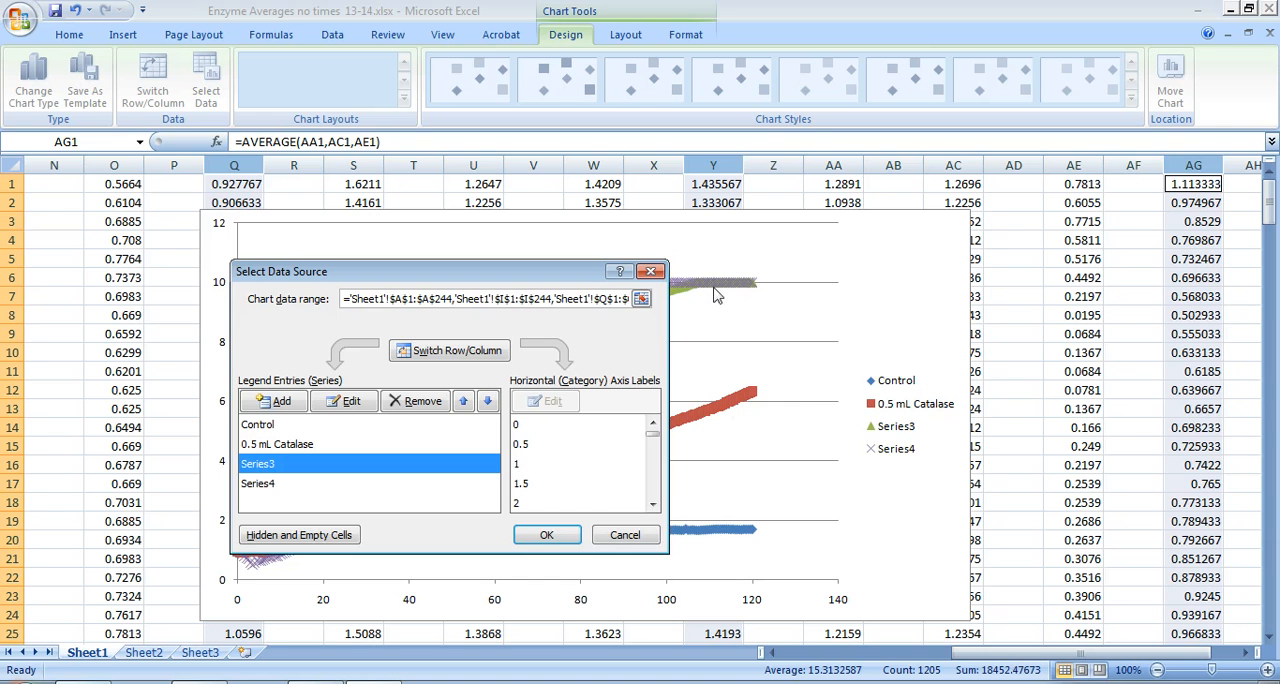
{"action": "mouse_move", "coordinate": [725, 291]}
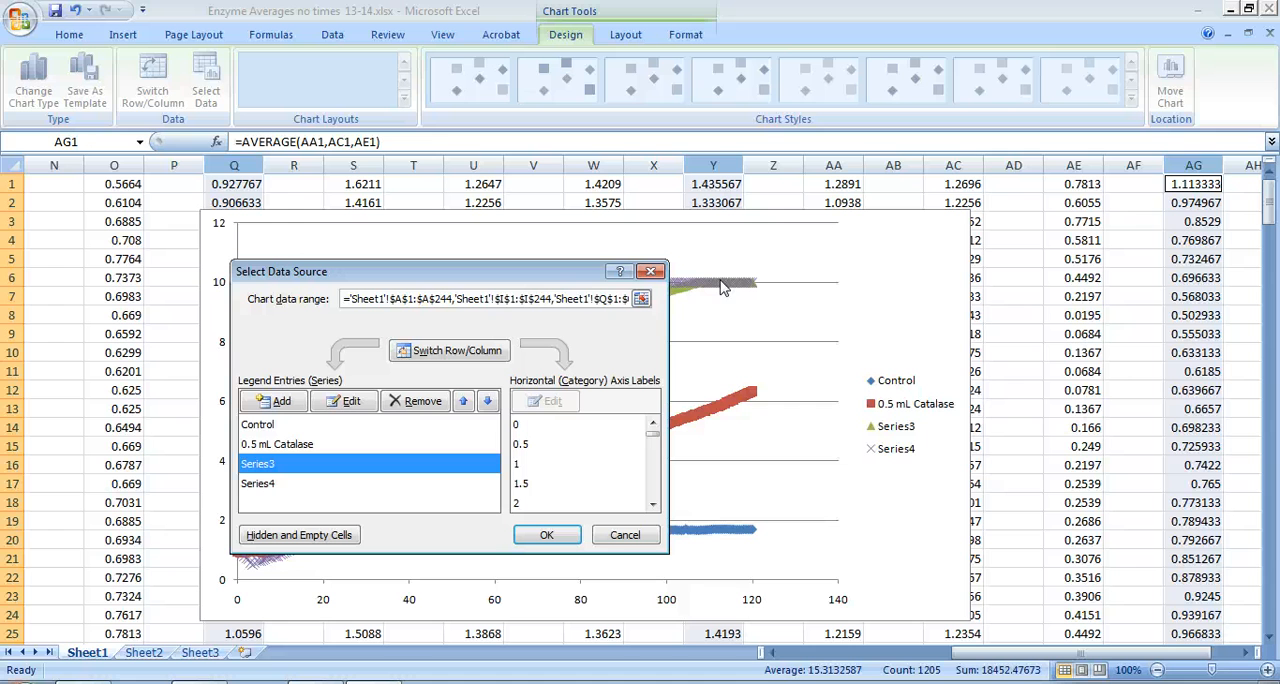
{"action": "mouse_move", "coordinate": [745, 287]}
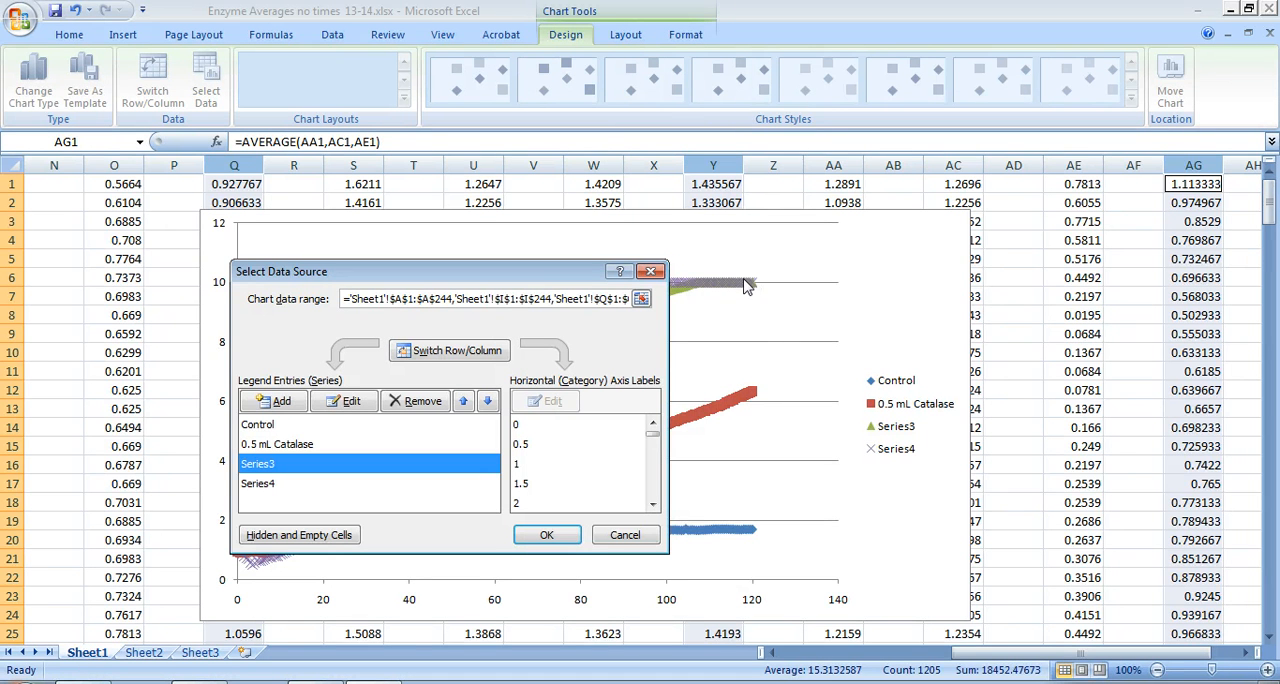